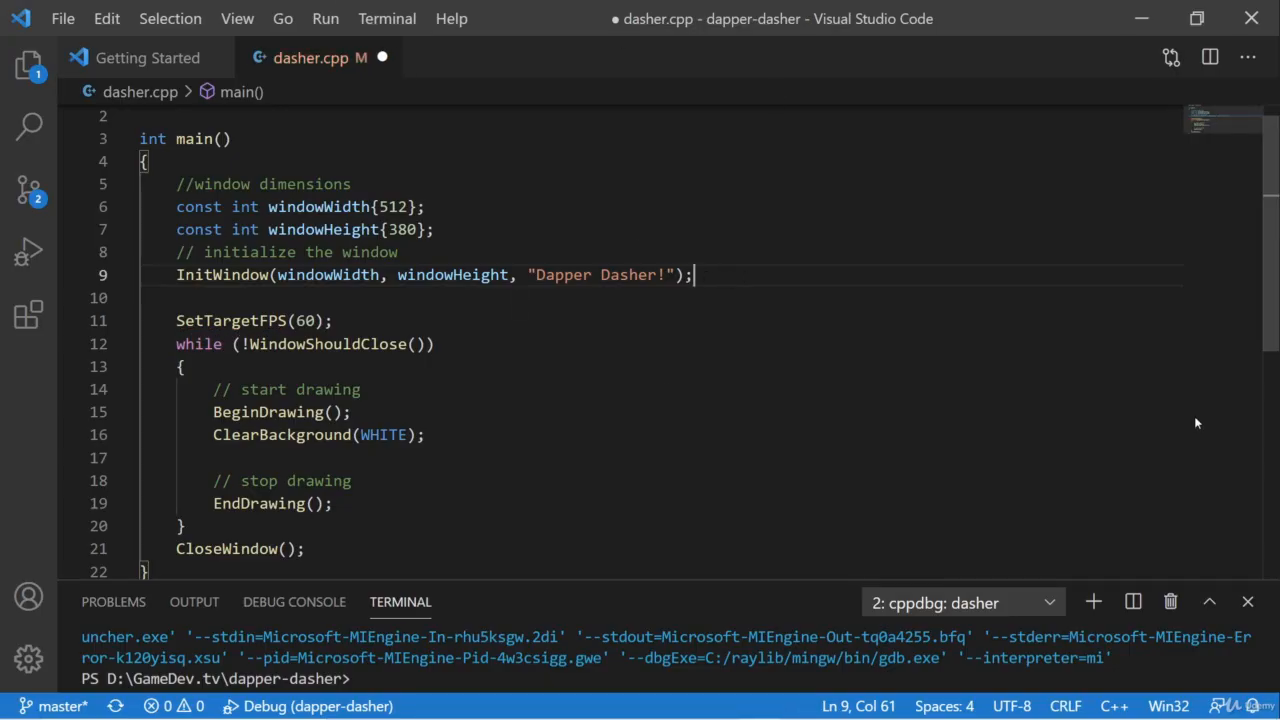
# Add a '// rectangle dimensions' comment with const int width{50} and const int height{80}.
pyautogui.press('Enter')
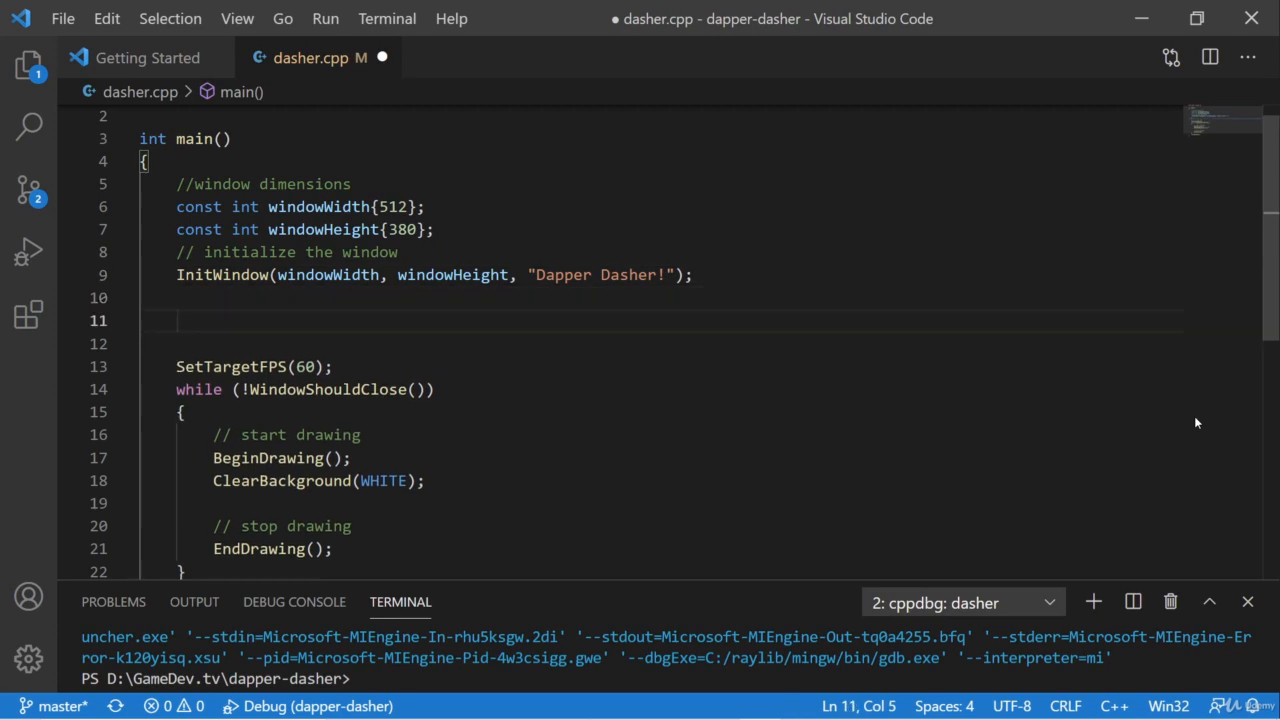
pyautogui.write('// r')
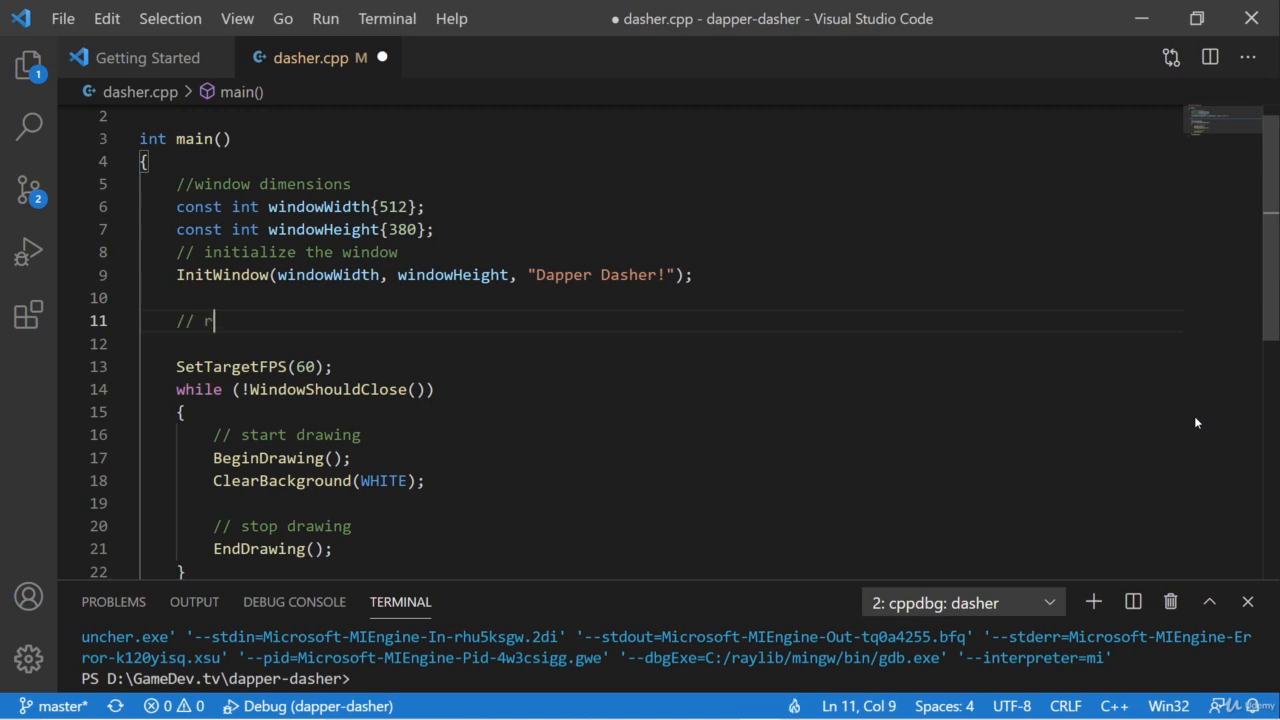
pyautogui.write('ectangle dimensions')
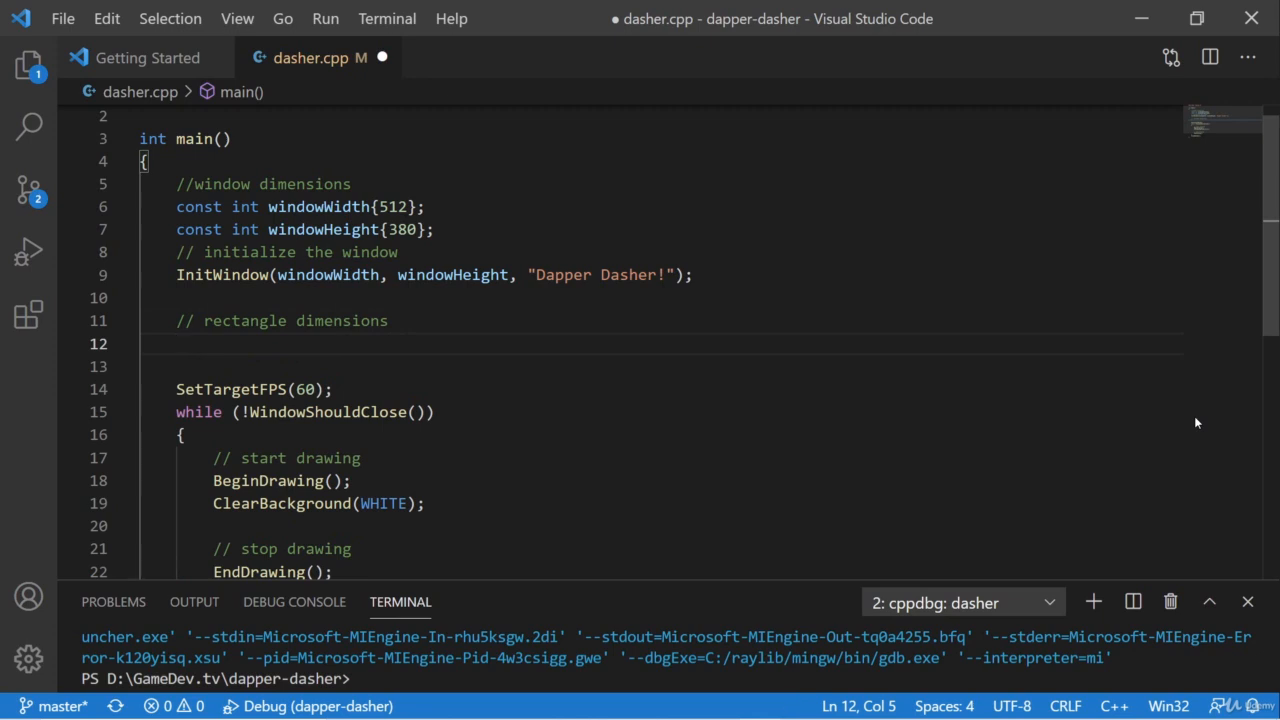
pyautogui.write('const')
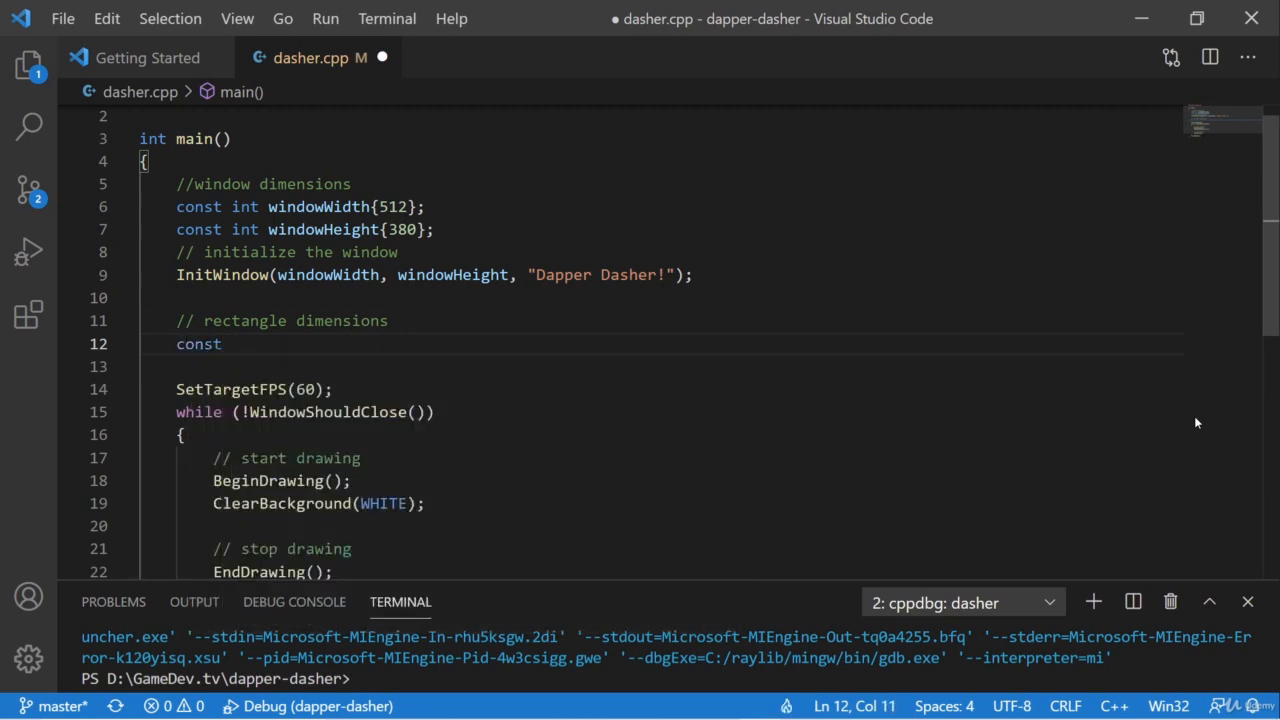
pyautogui.write('int')
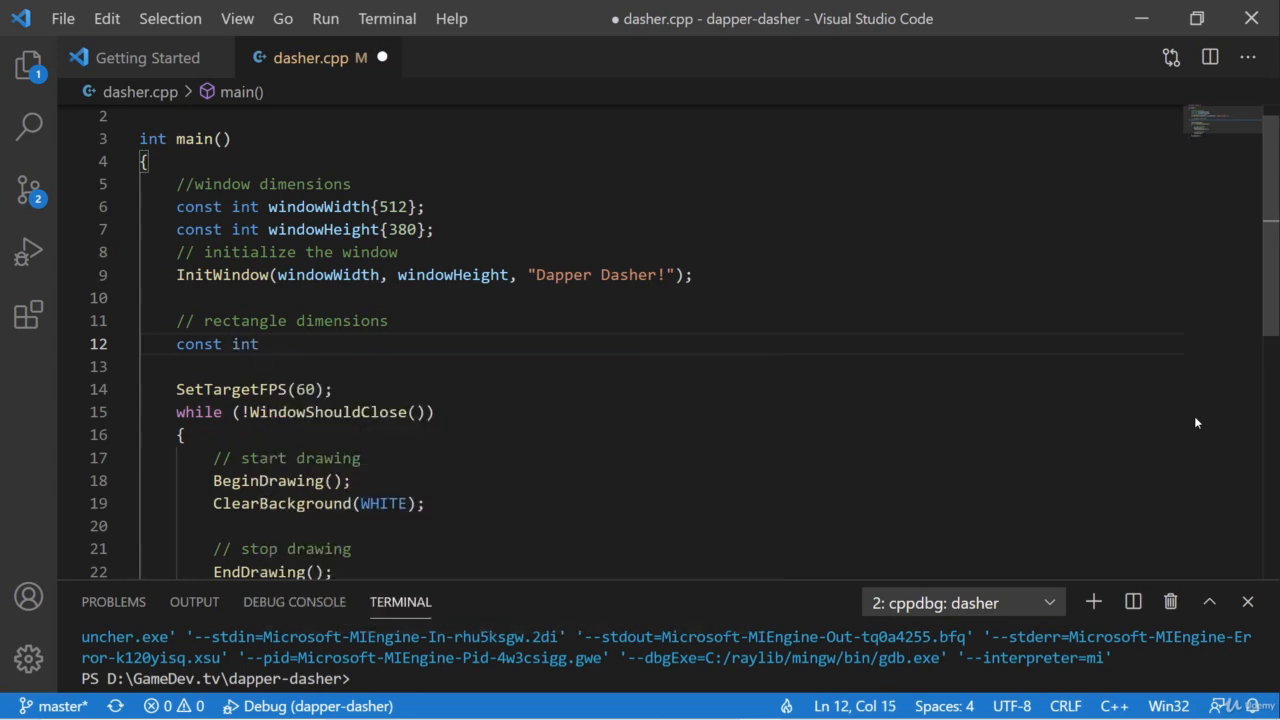
pyautogui.write('width{}')
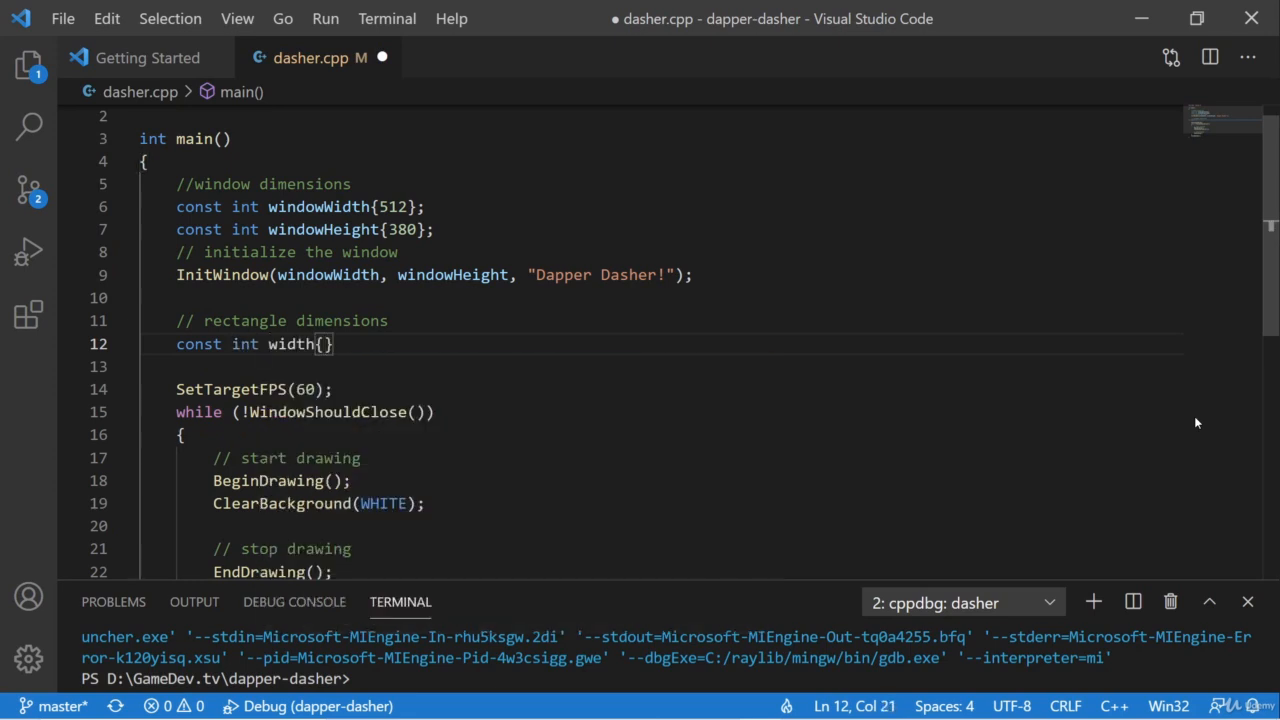
pyautogui.write('50')
pyautogui.write('const int')
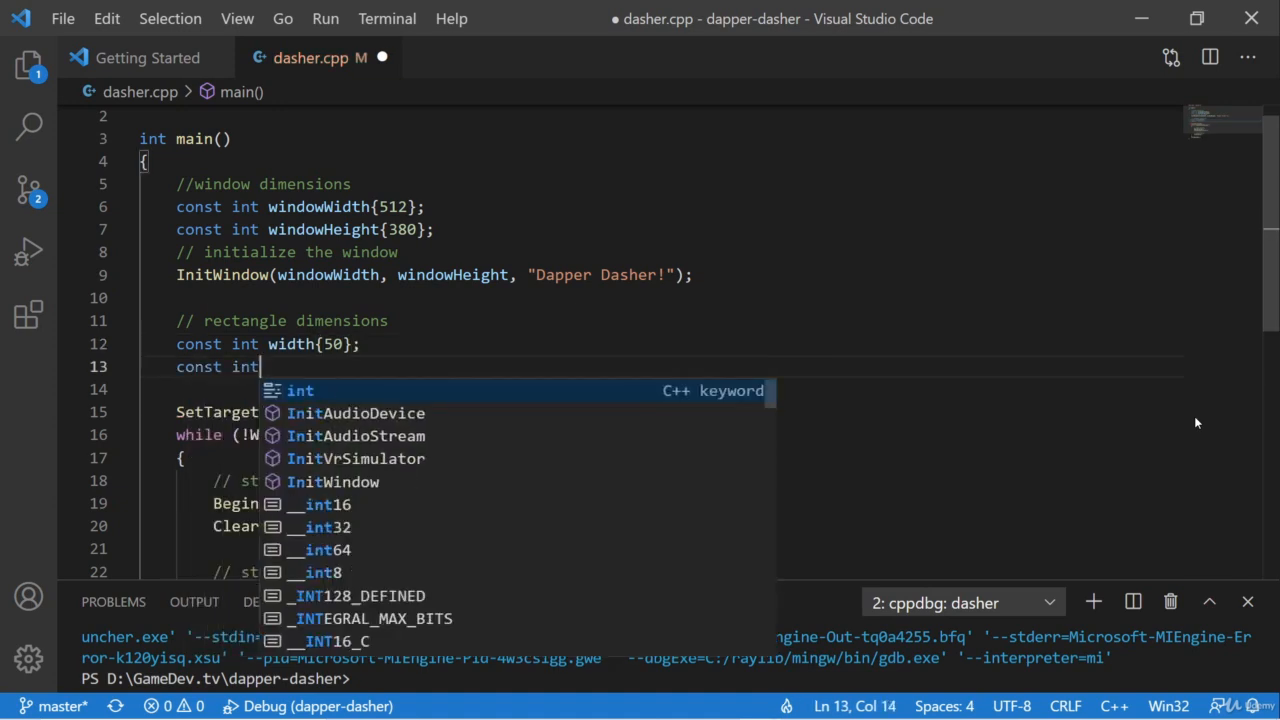
pyautogui.write('height')
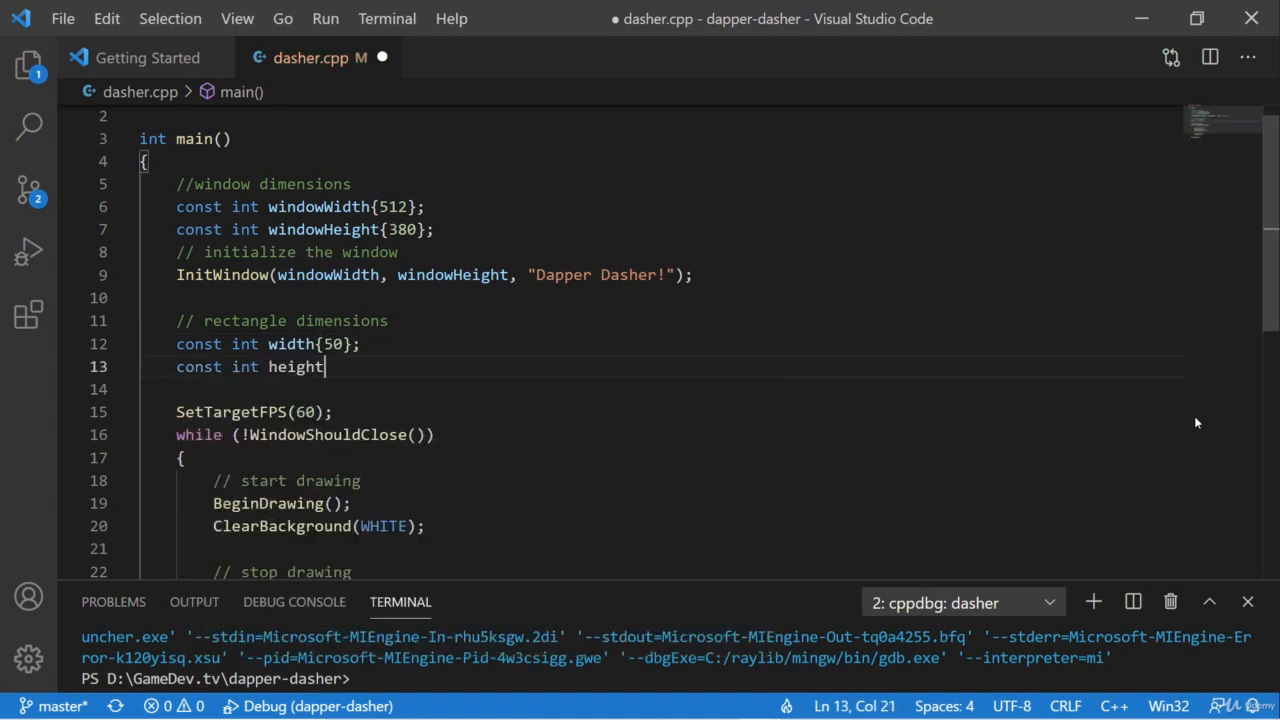
pyautogui.write('{80};')
pyautogui.write('int')
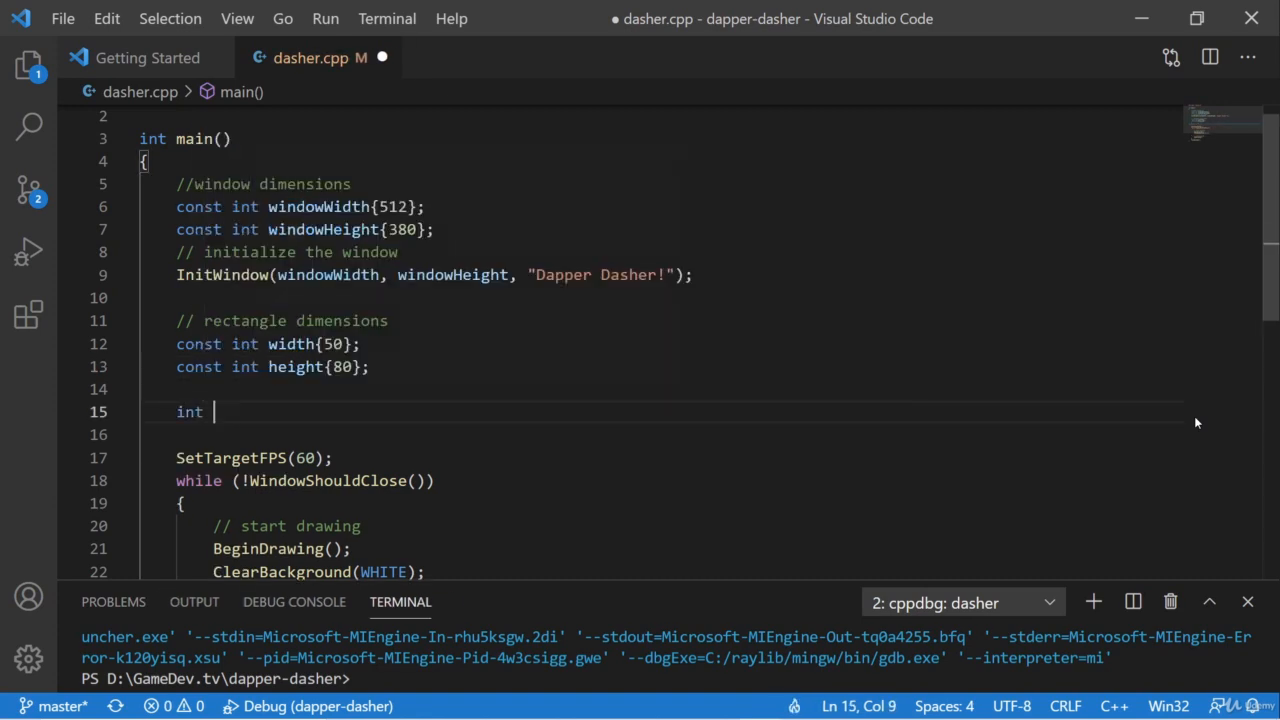
# Declare int posY initialised to windowHeight - height.
pyautogui.write('posY')
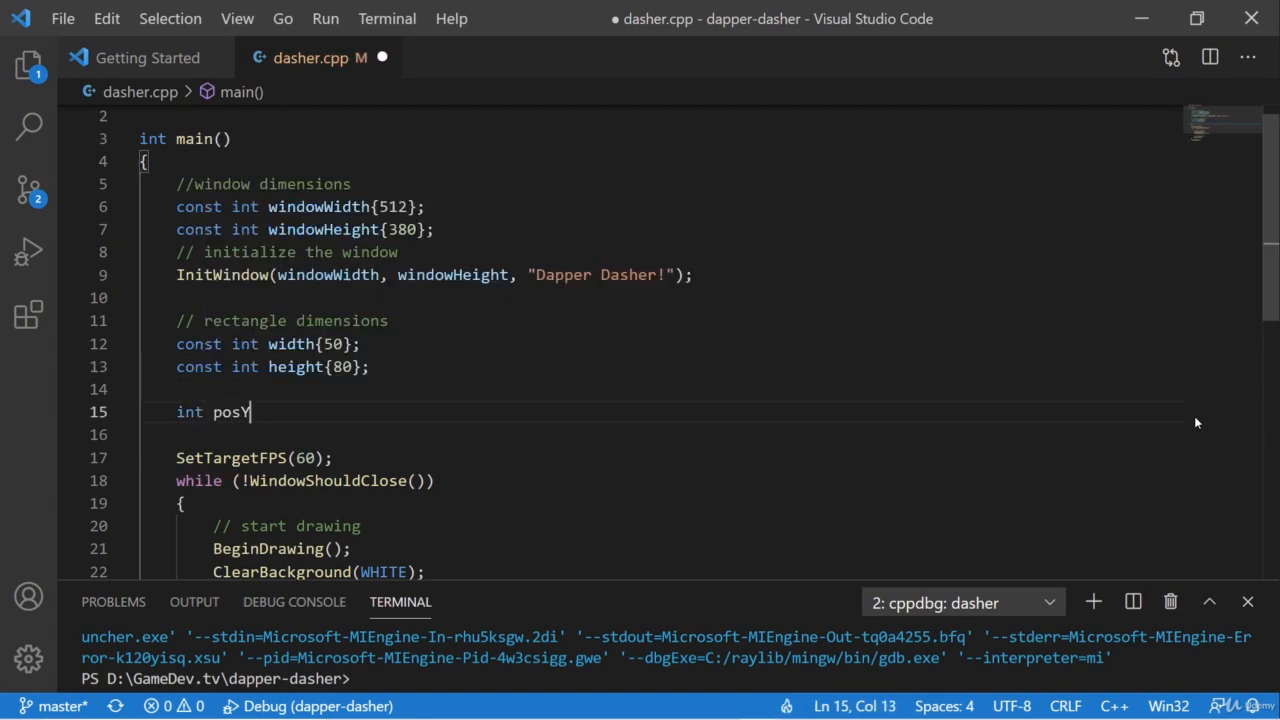
pyautogui.write('{}')
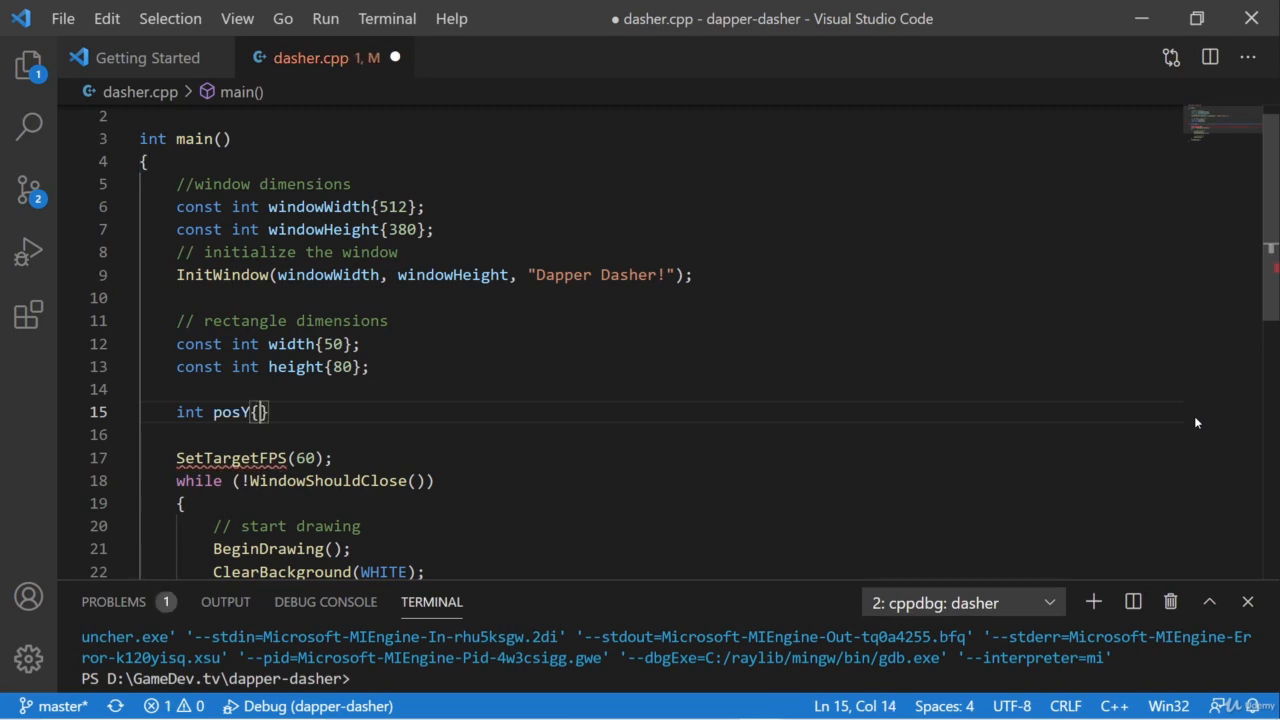
pyautogui.write('windowHeight')
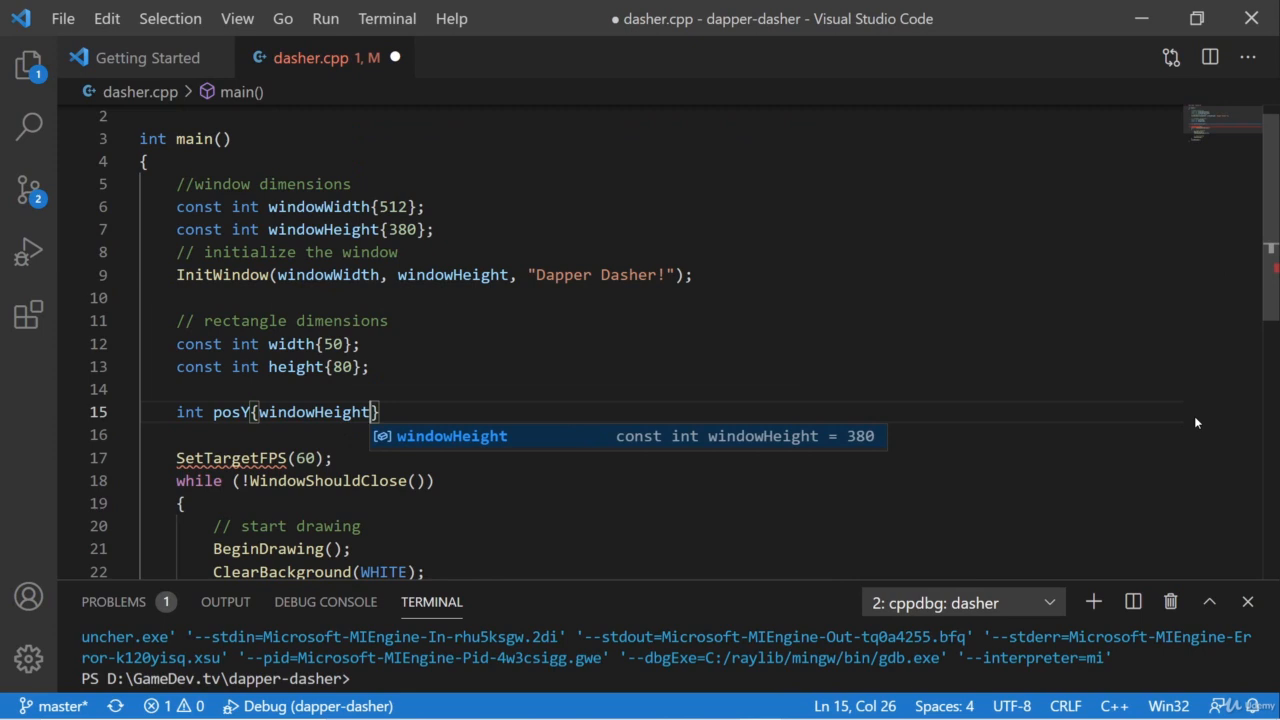
pyautogui.write('" "')
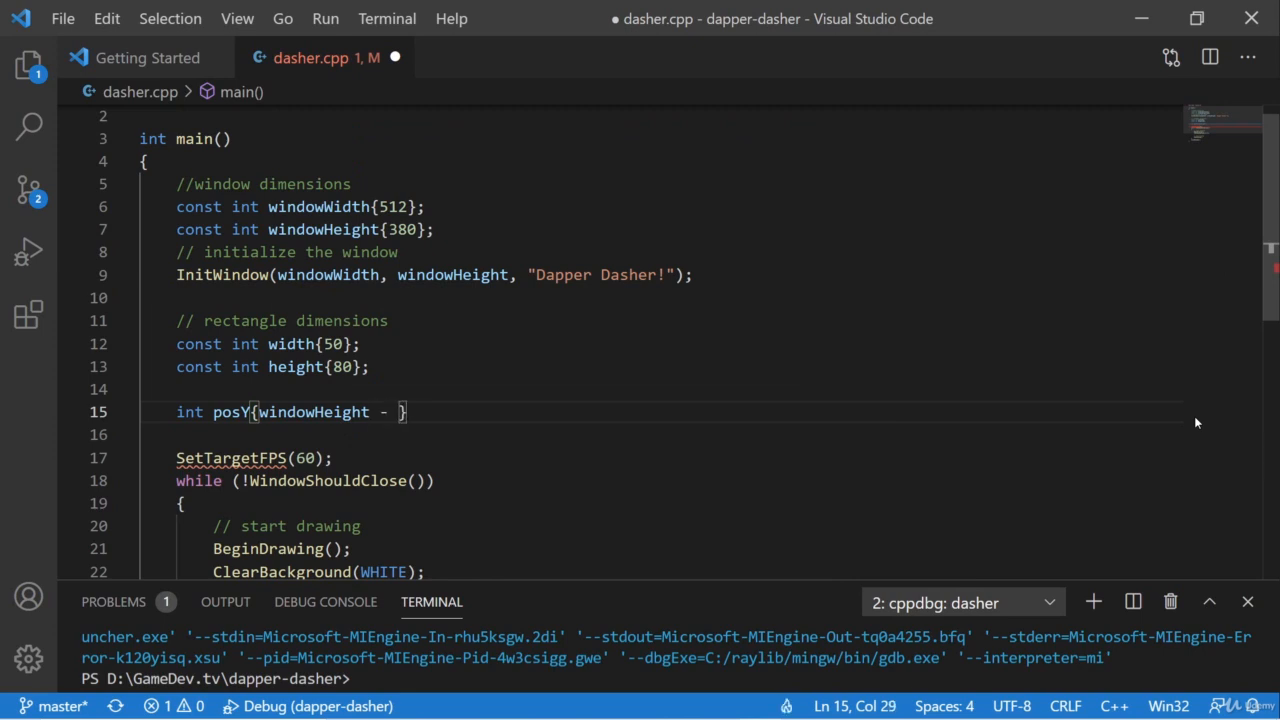
pyautogui.write('height};')
pyautogui.write('int')
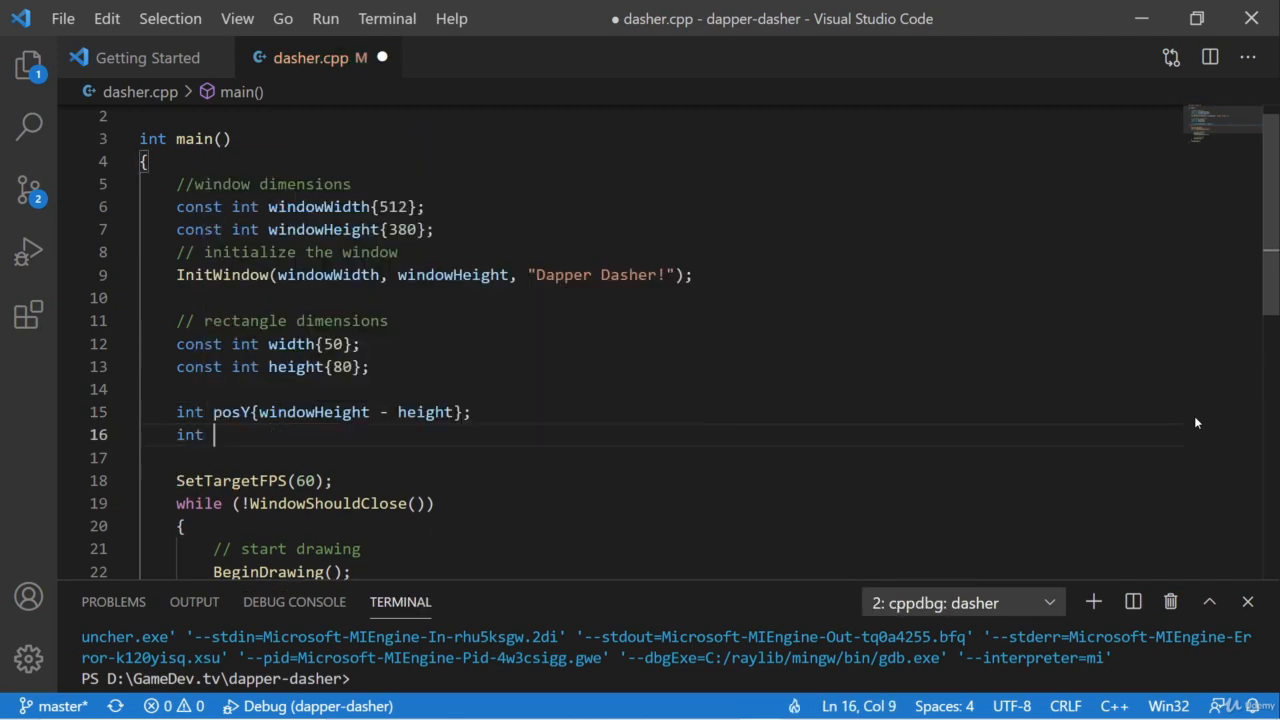
# Declare int velocity{-10}; beneath posY.
pyautogui.write('velocit')
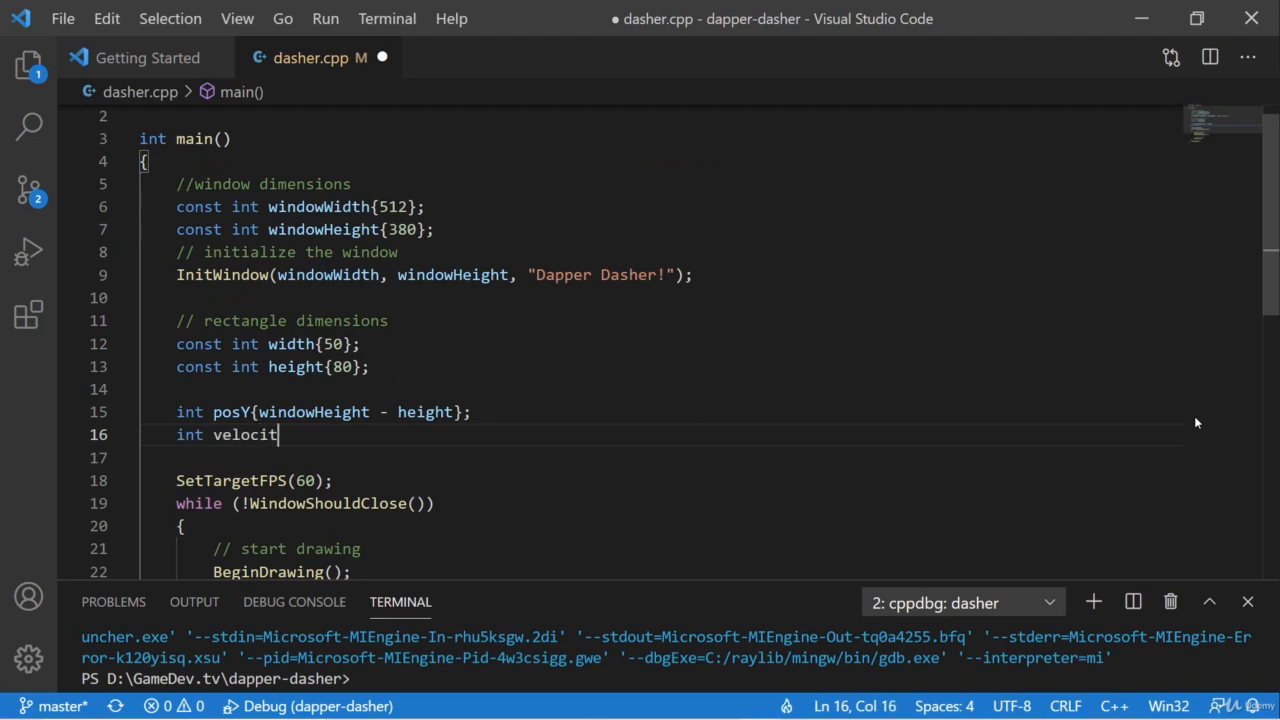
pyautogui.write('y')
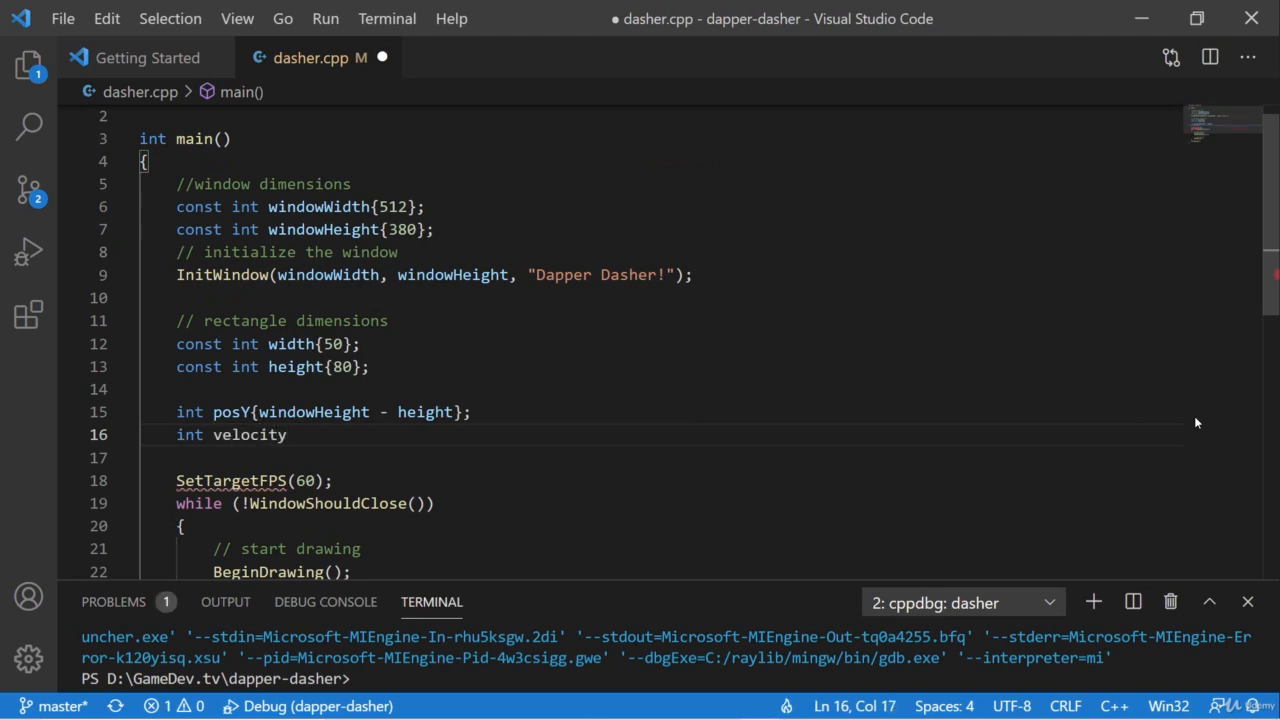
pyautogui.write('{}')
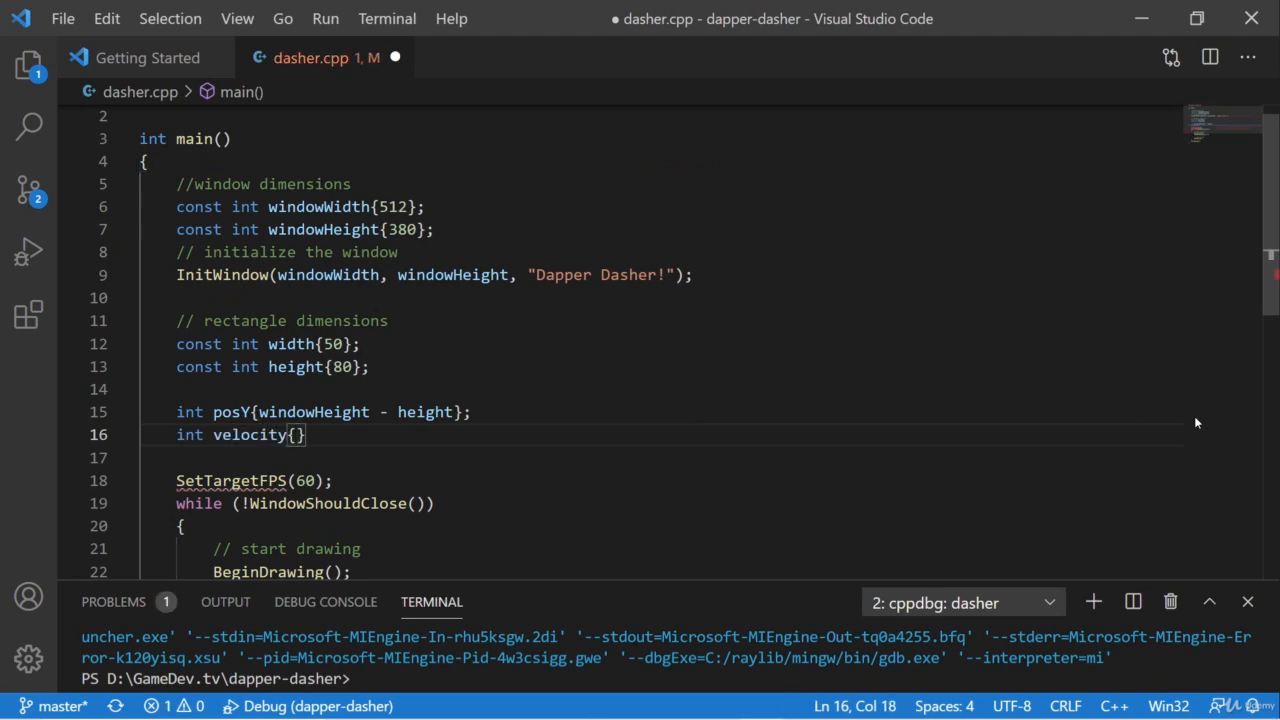
pyautogui.write('-')
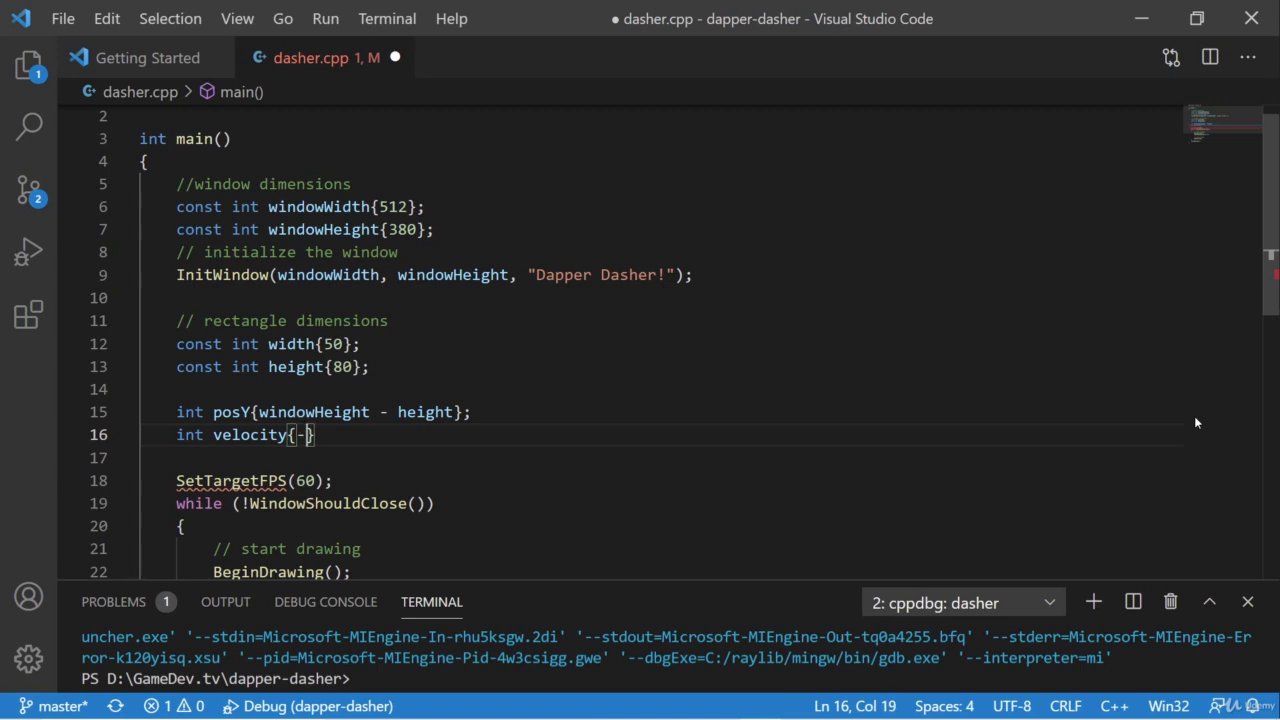
pyautogui.write('10')
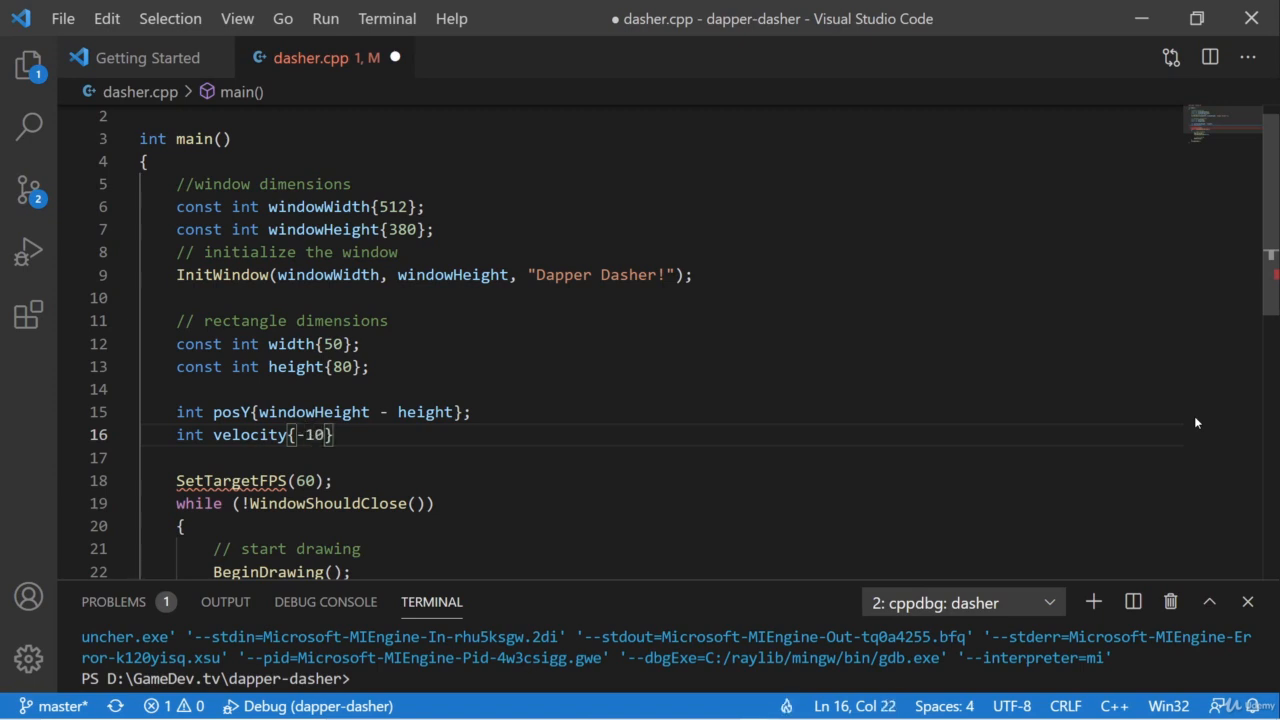
pyautogui.write(';')
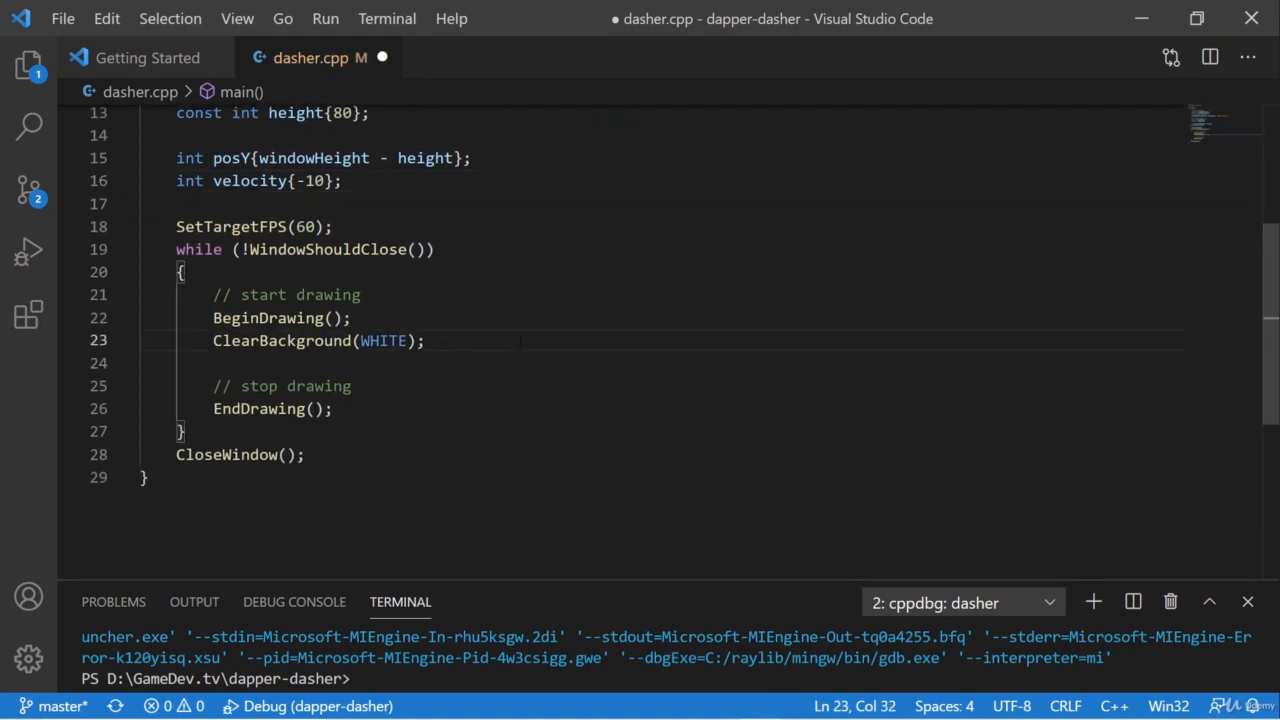
# Inside the game loop, add posY += velocity; to move the rectangle each frame.
pyautogui.press('Enter')
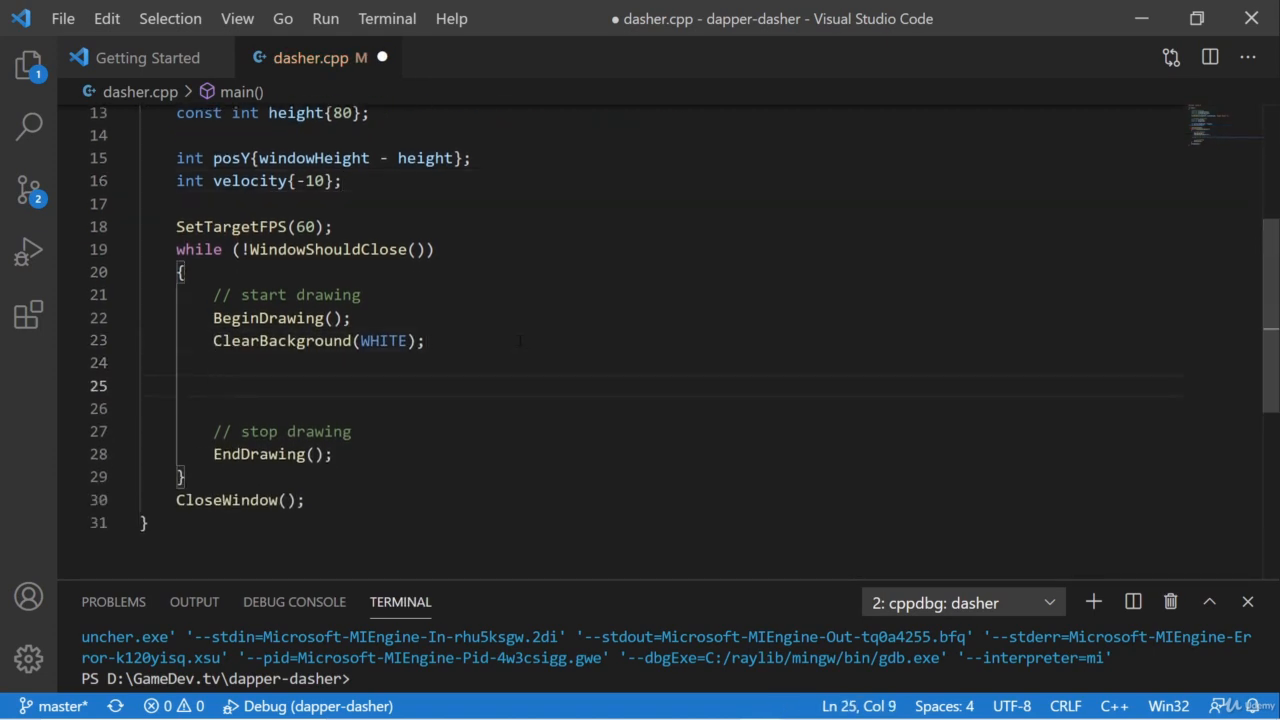
pyautogui.write('posY')
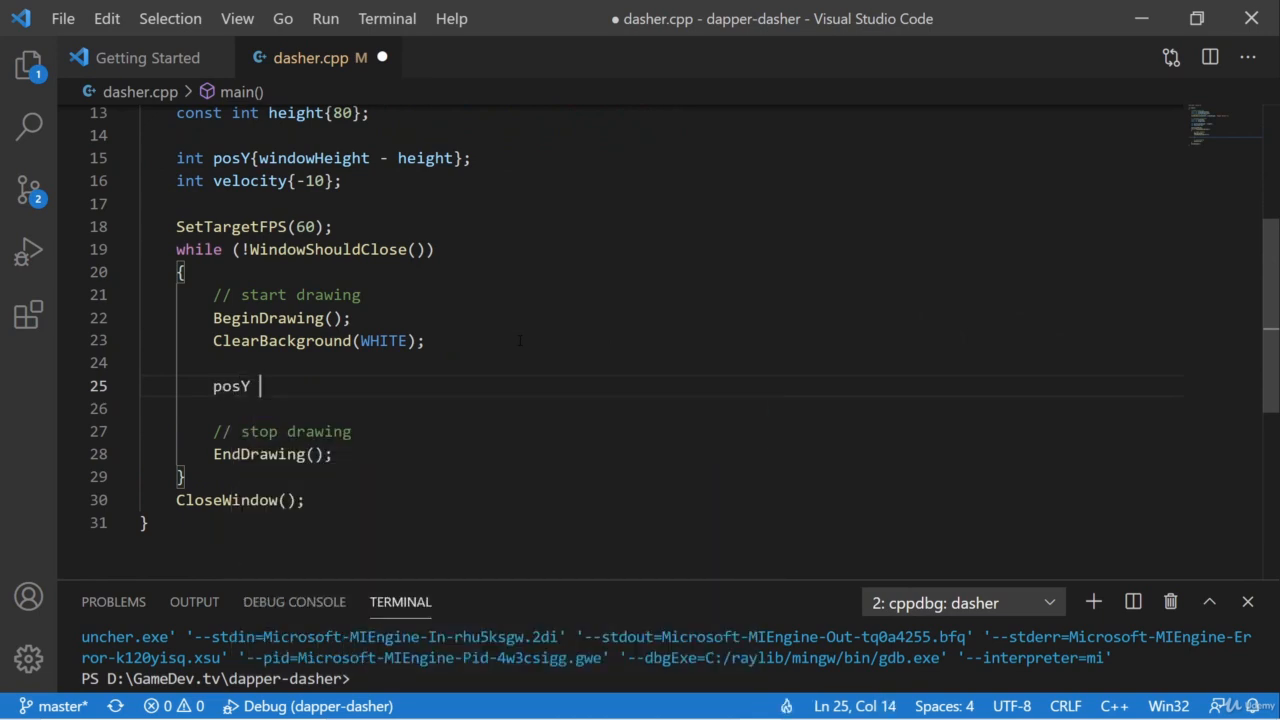
pyautogui.write('+= v')
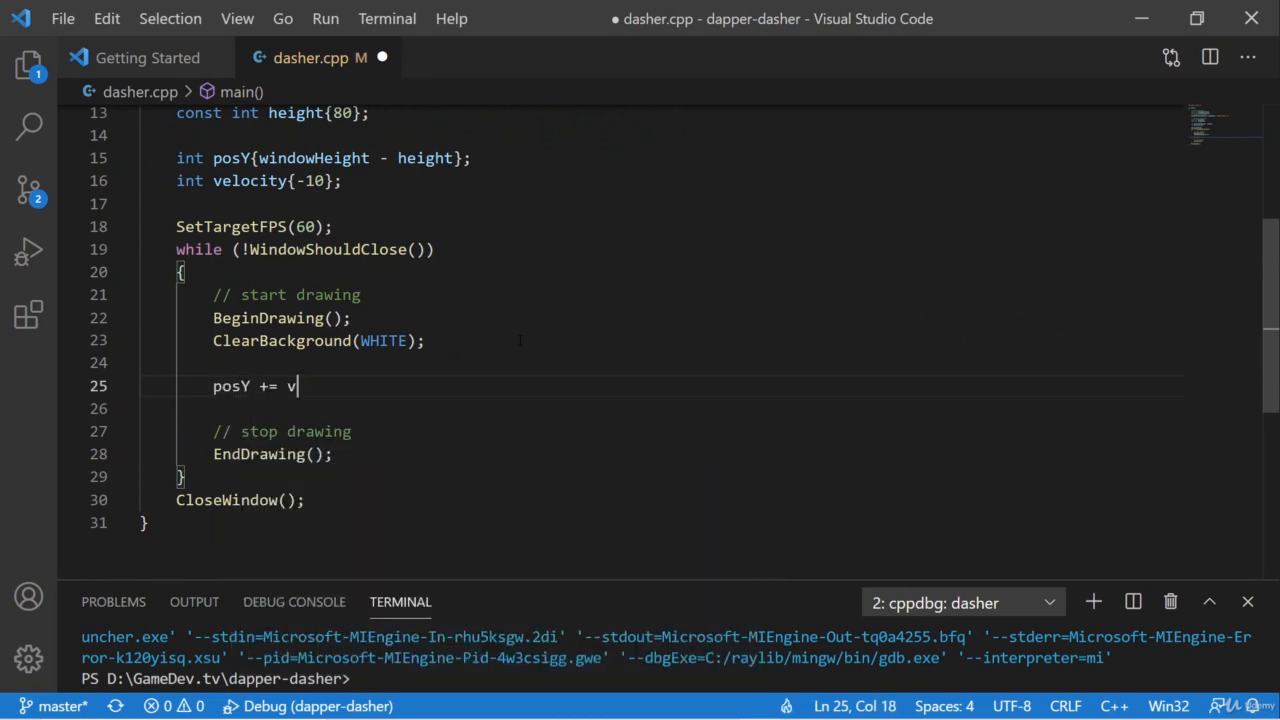
pyautogui.write('el')
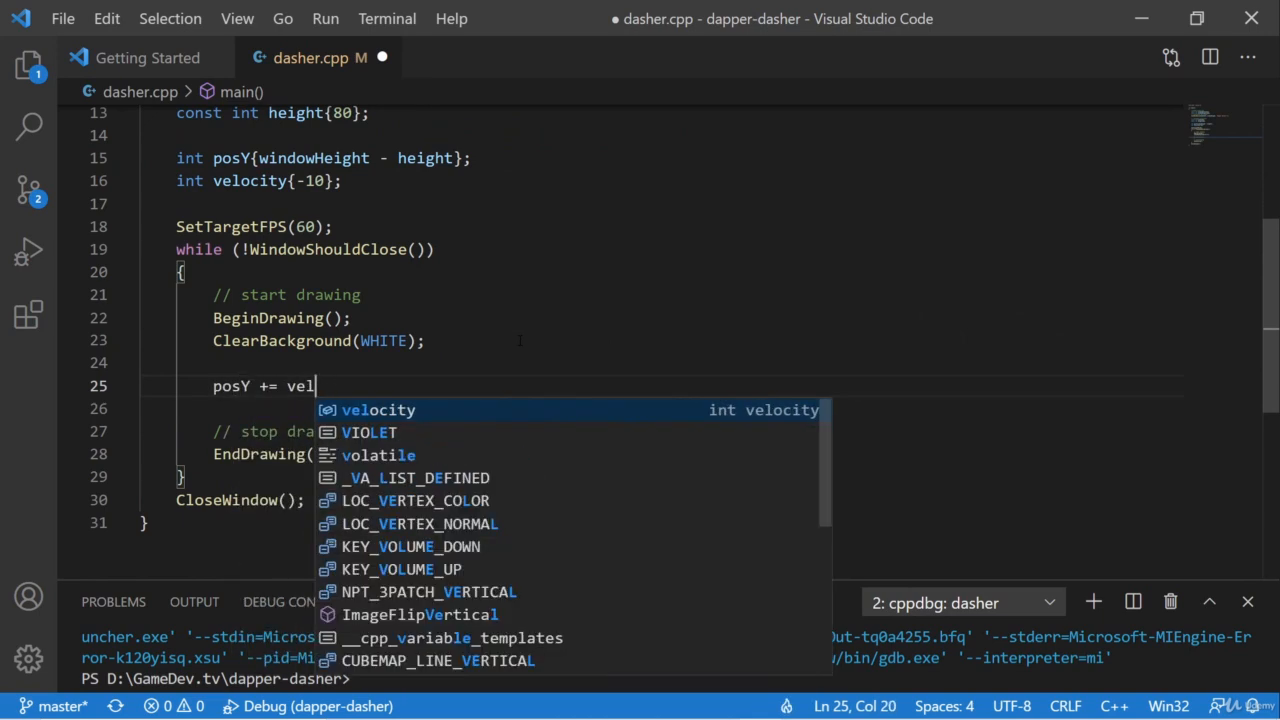
pyautogui.press('Tab')
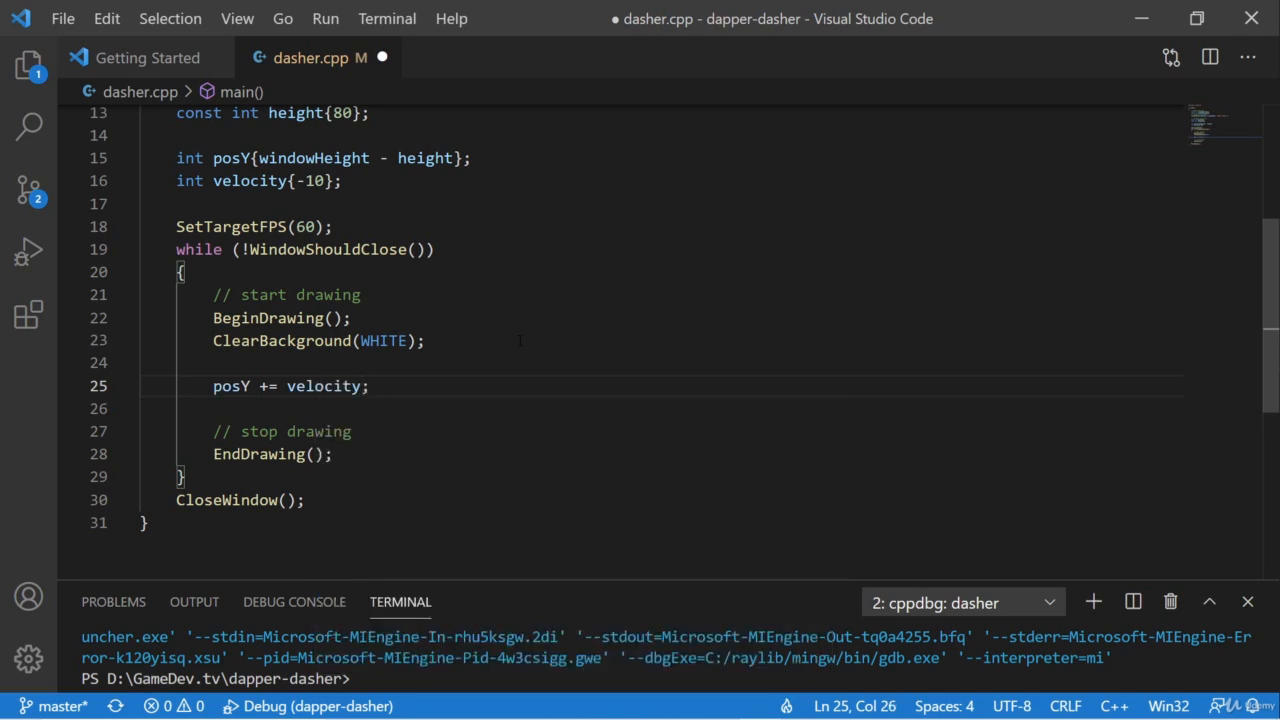
# Draw the rectangle with DrawRectangle(windowWidth/2, posY, width, height, BLUE).
pyautogui.press('Enter')
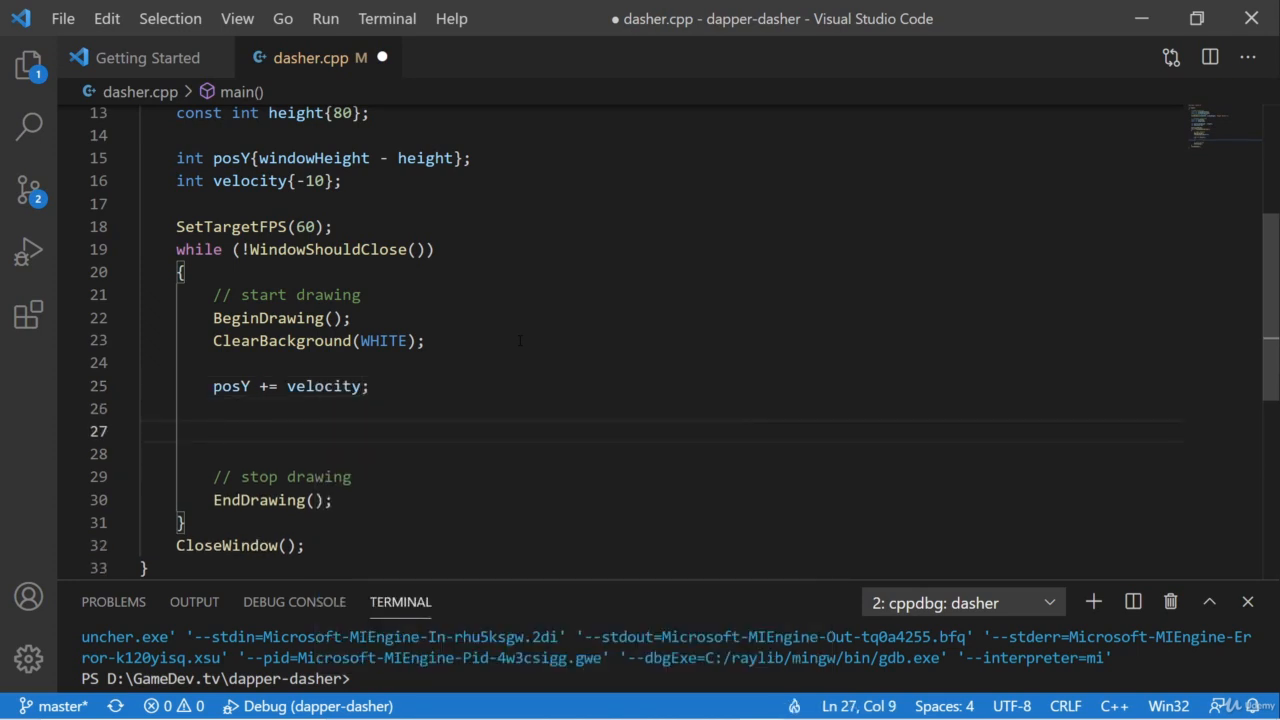
pyautogui.write('Draw')
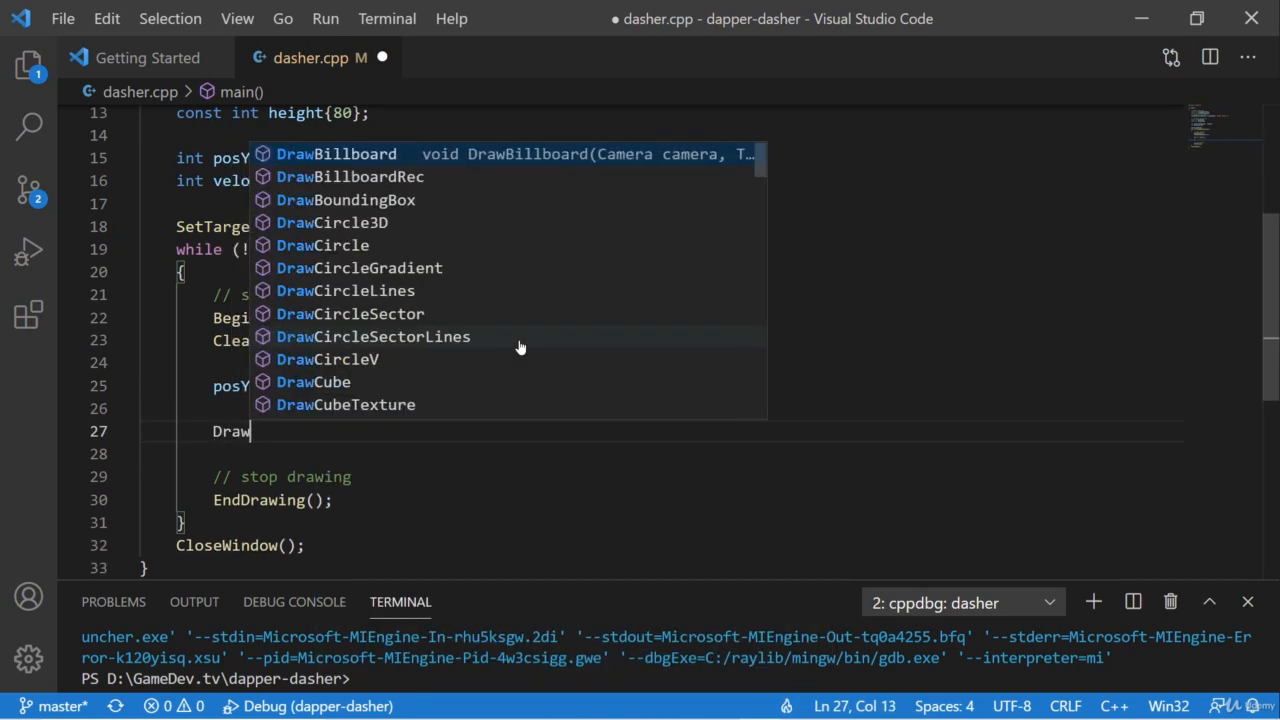
pyautogui.write('Rectangle()')
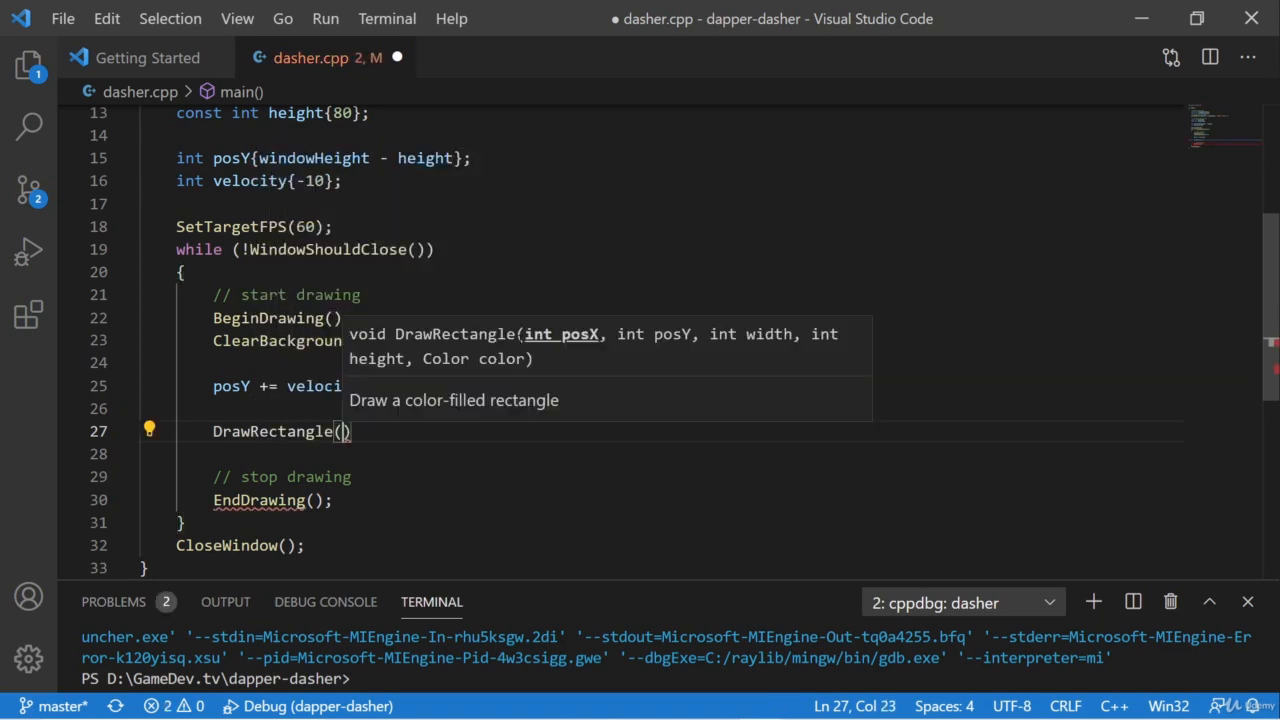
pyautogui.write('windowWidth')
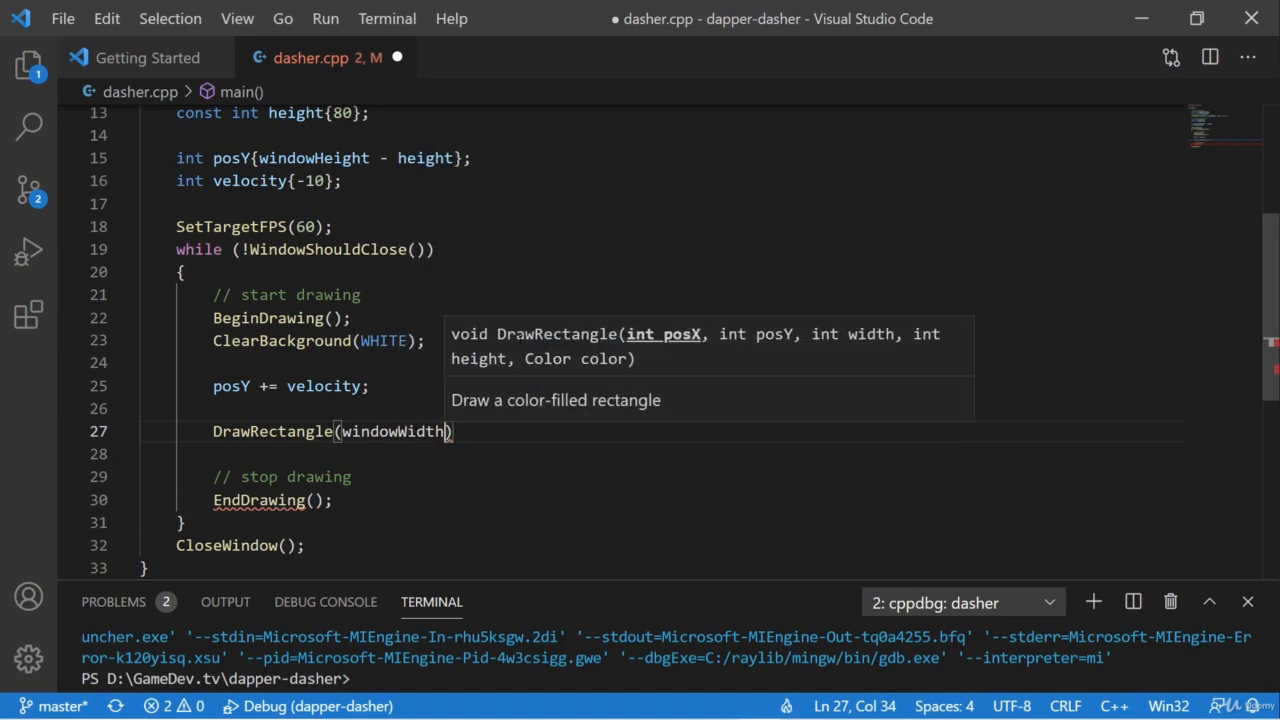
pyautogui.write('/2,')
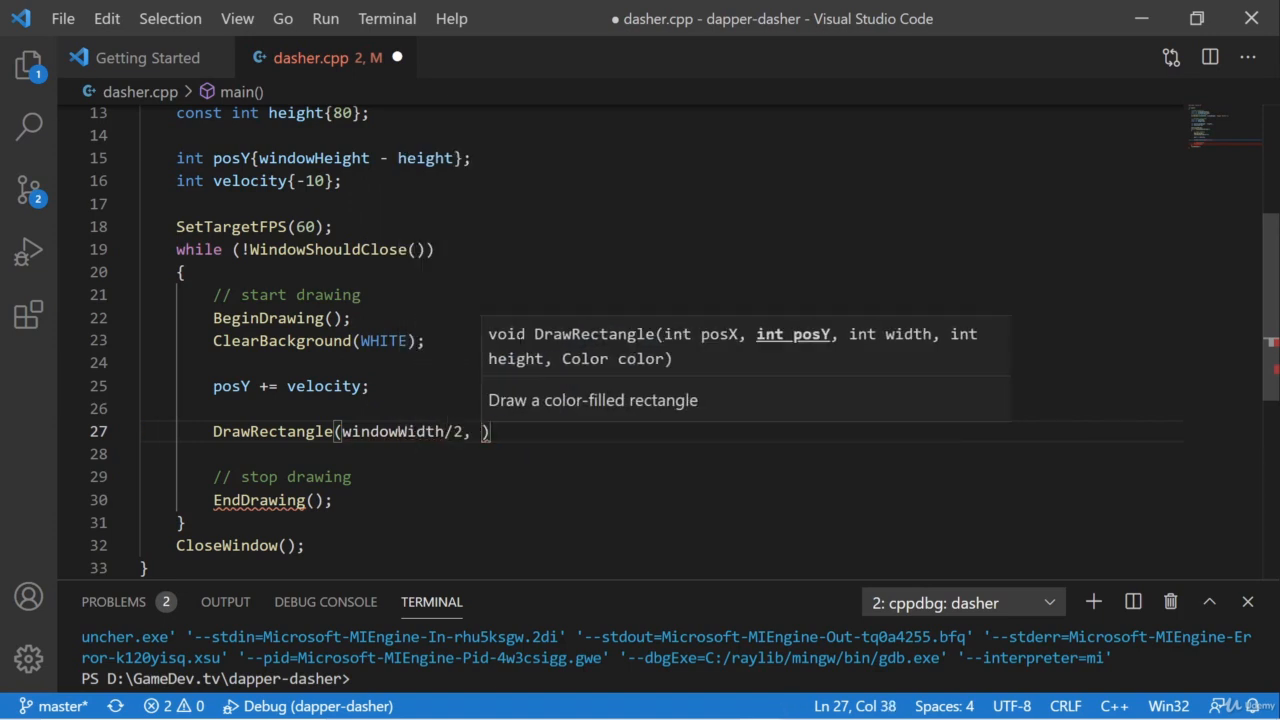
pyautogui.write('posY,')
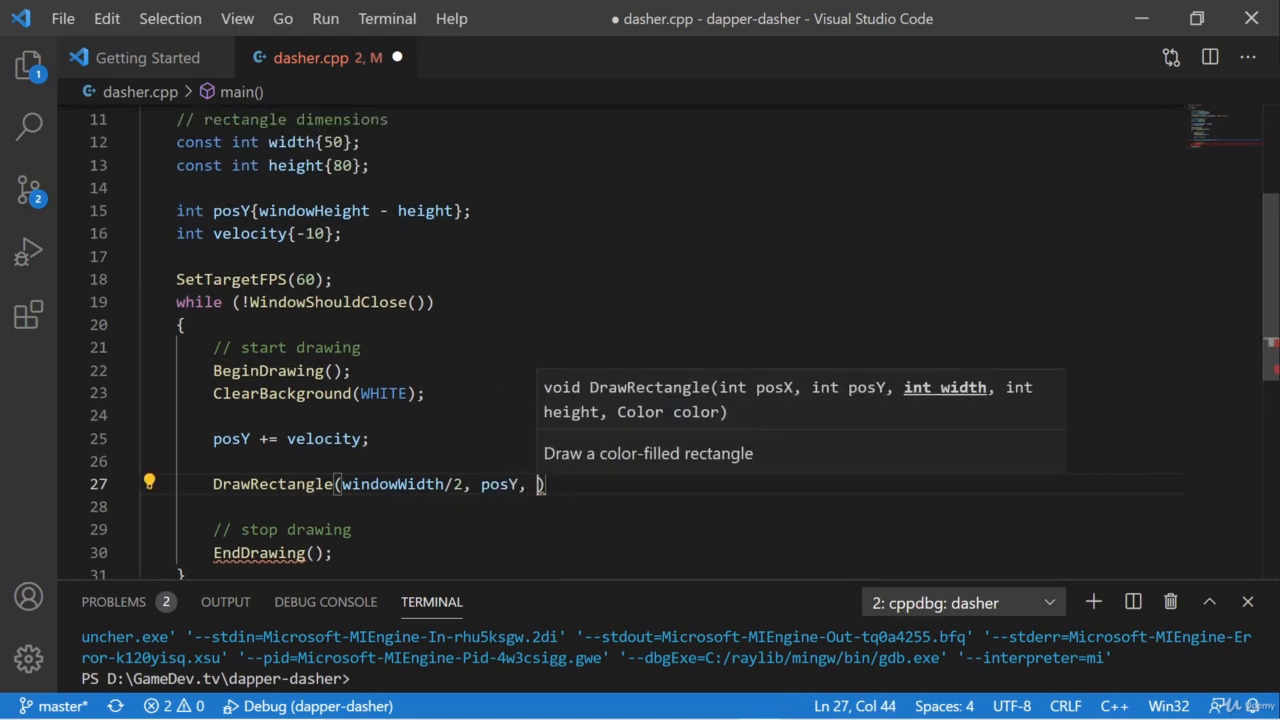
pyautogui.write('width, height,.')
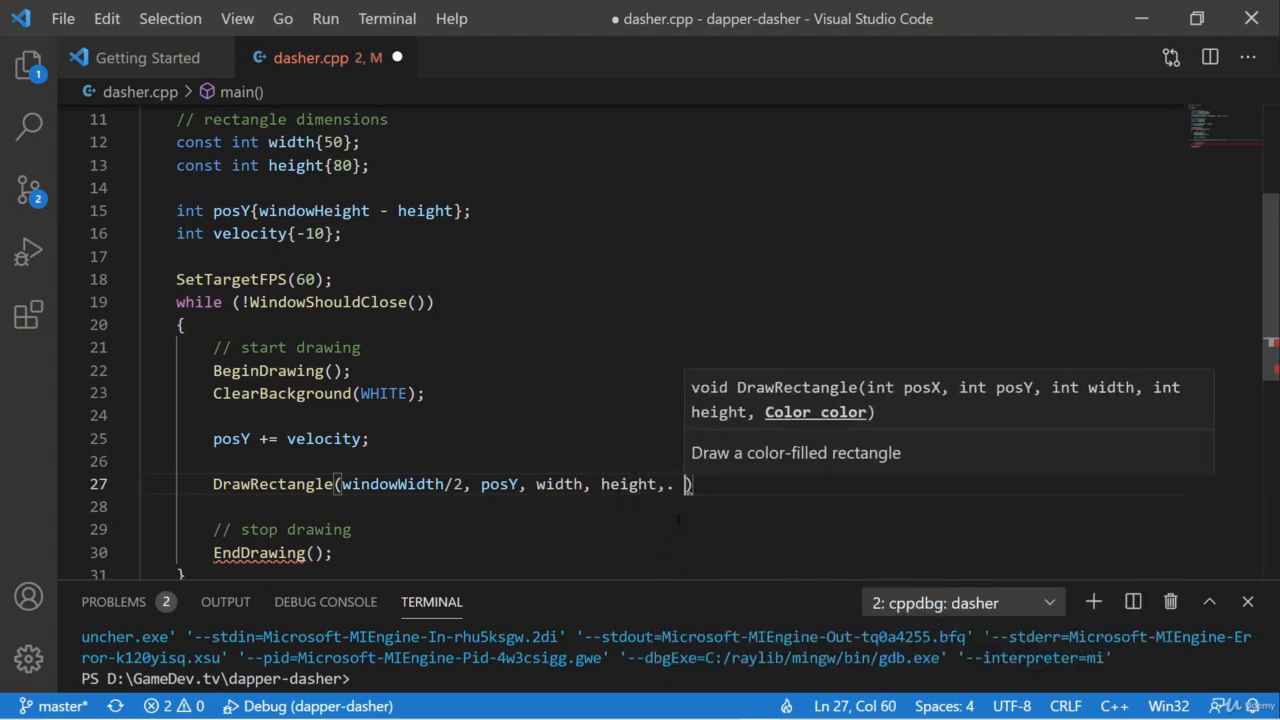
pyautogui.write('BLUE')
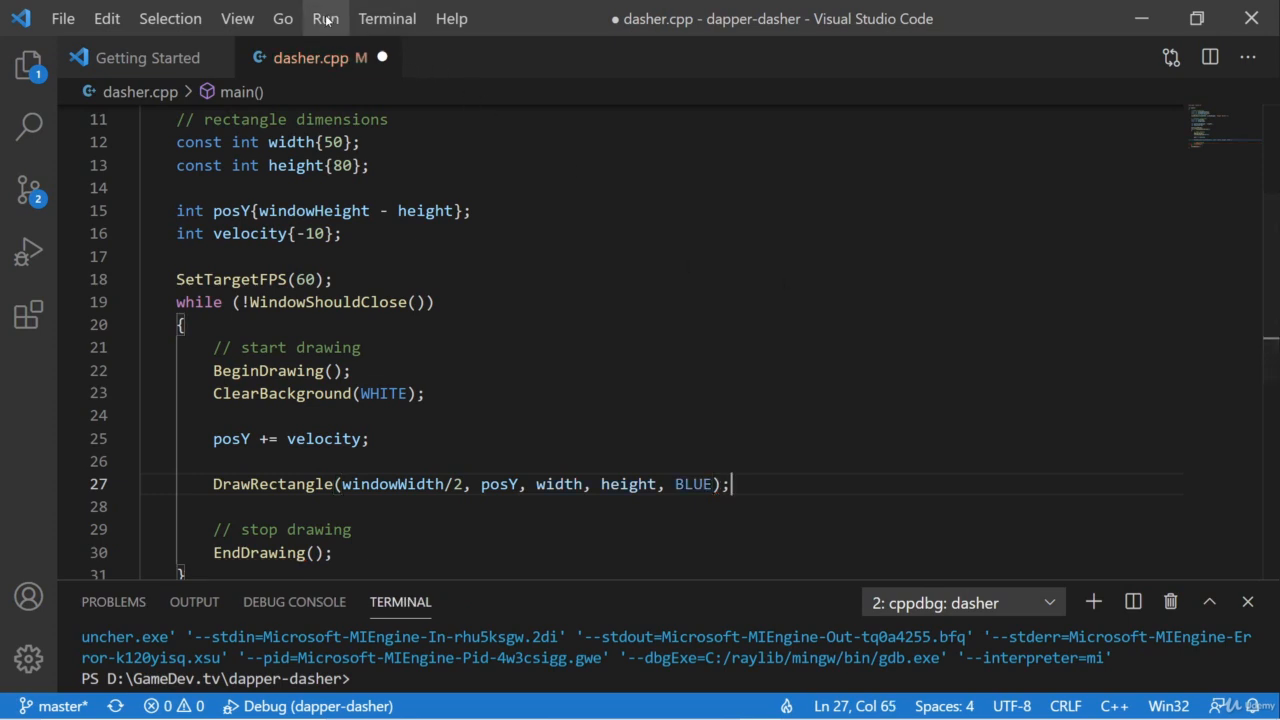
pyautogui.click(324, 18)
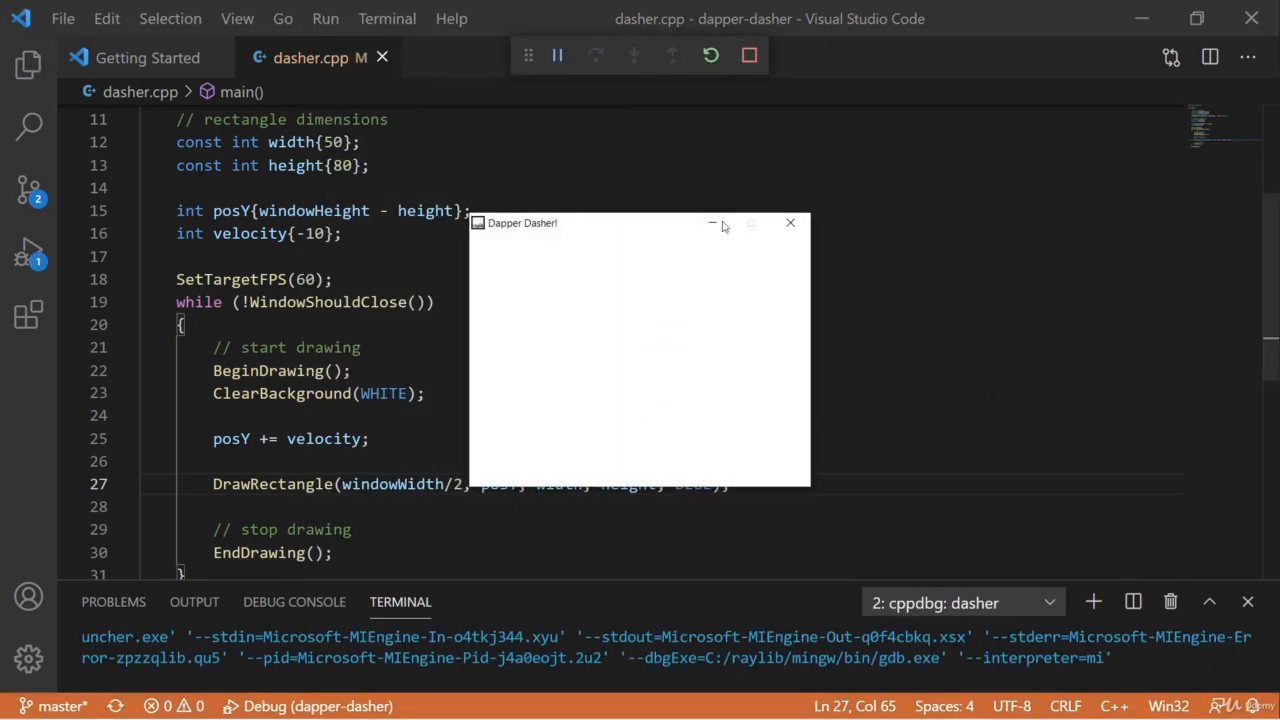
pyautogui.moveTo(690, 464)
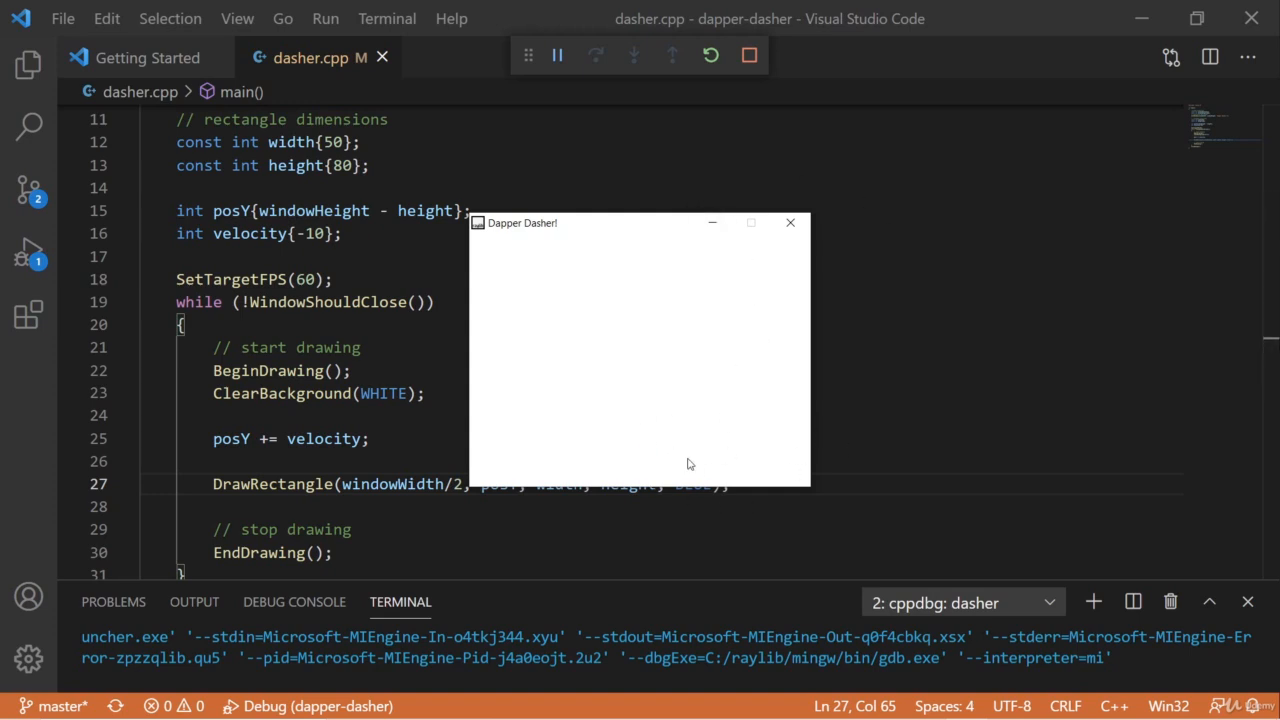
pyautogui.moveTo(768, 280)
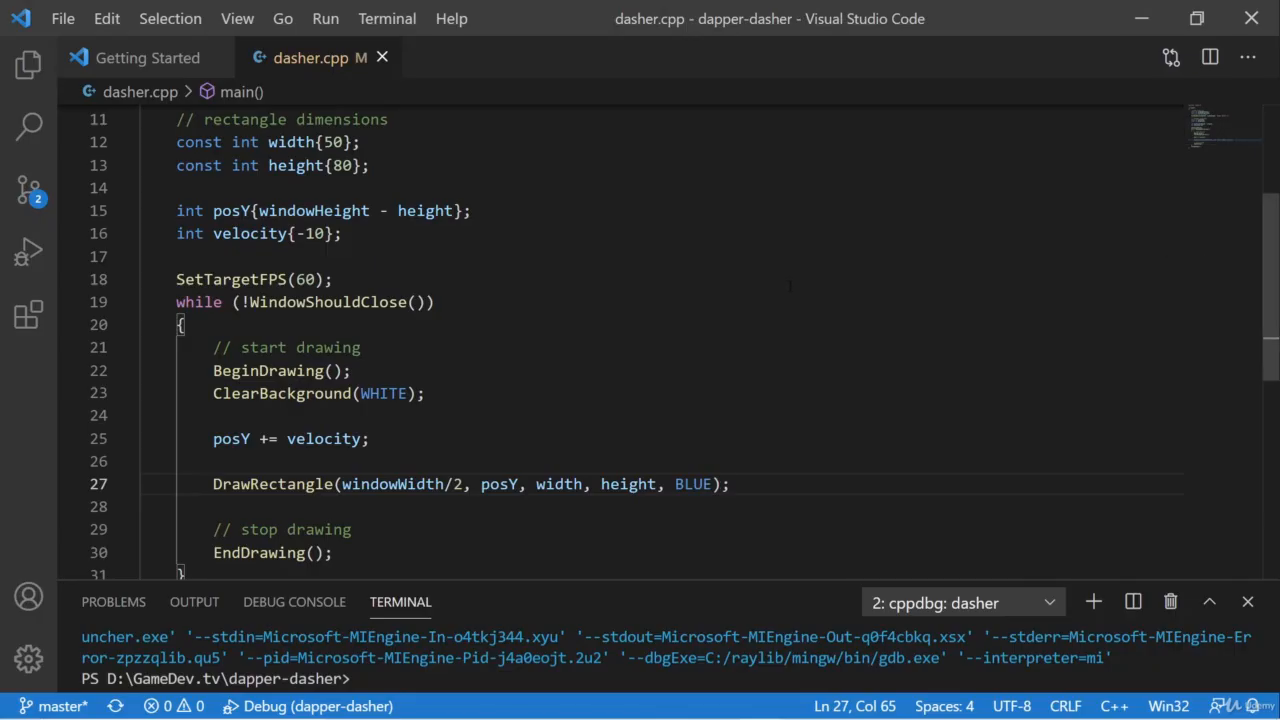
# Set velocity's initial value to 0 and add an if (IsKeyPressed(KEY_SPACE)) check.
pyautogui.click(434, 394)
pyautogui.write('if')
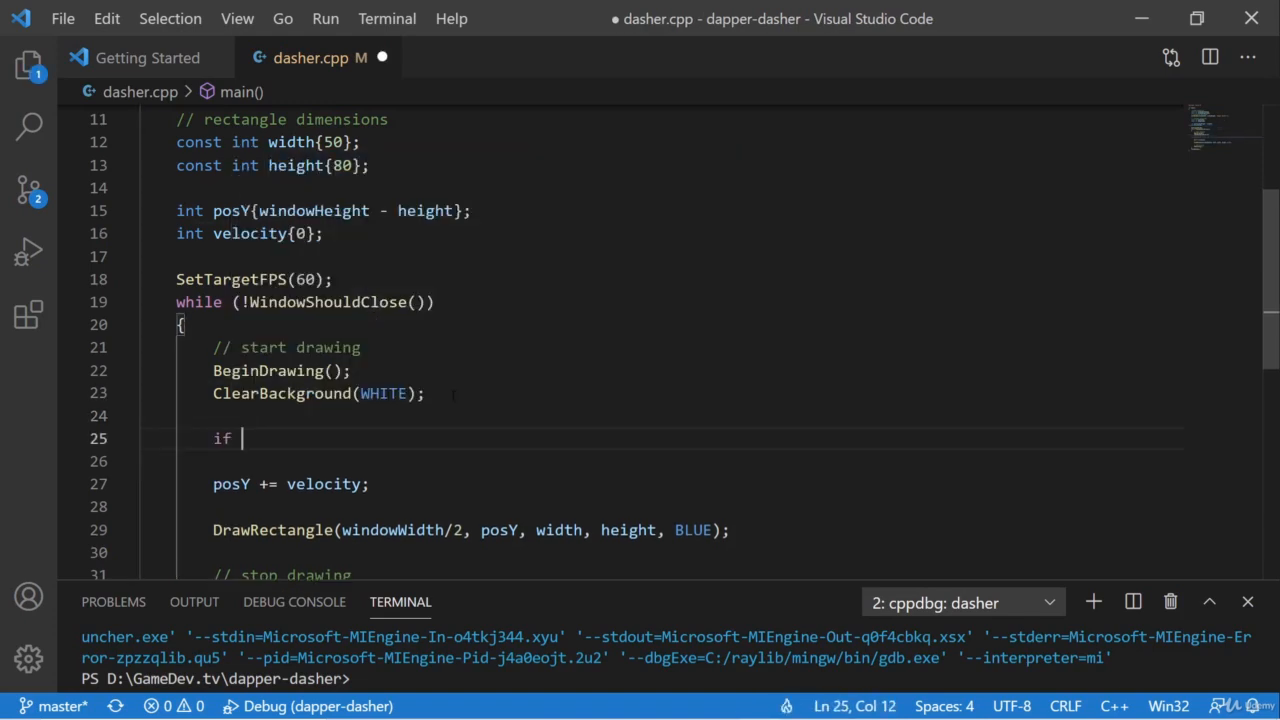
pyautogui.write('(IsKeyPressed')
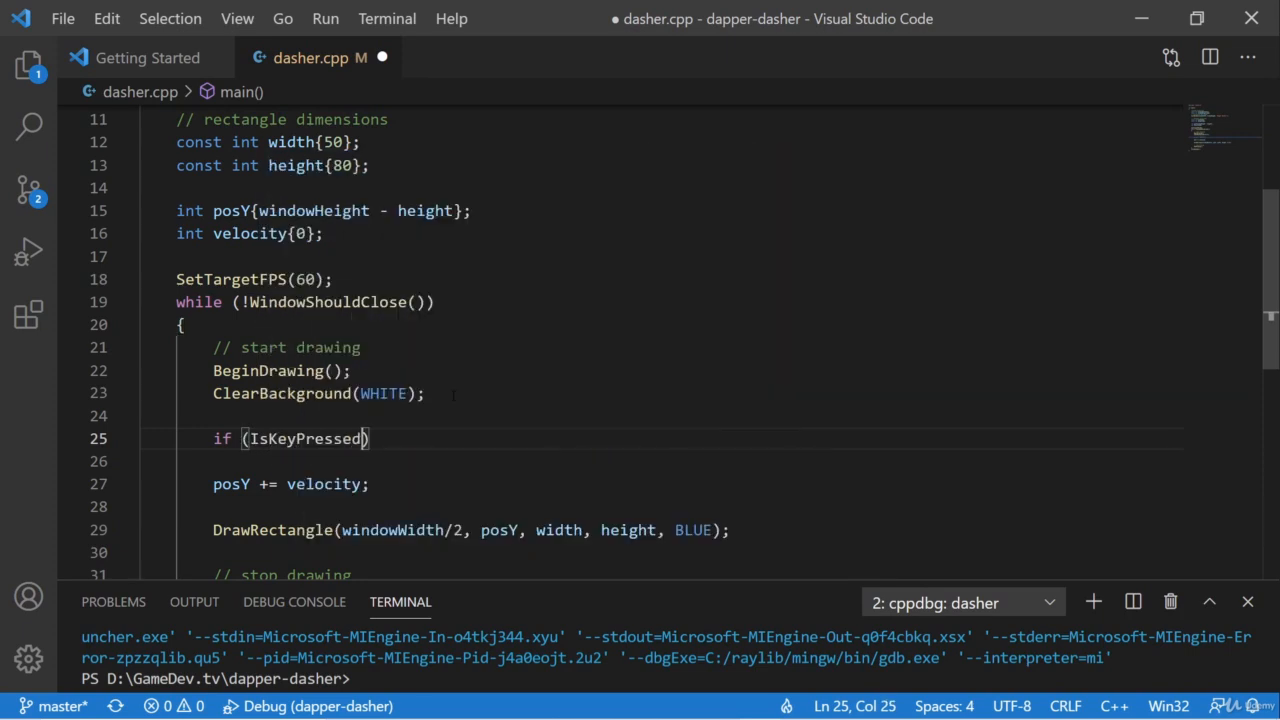
pyautogui.write('(')
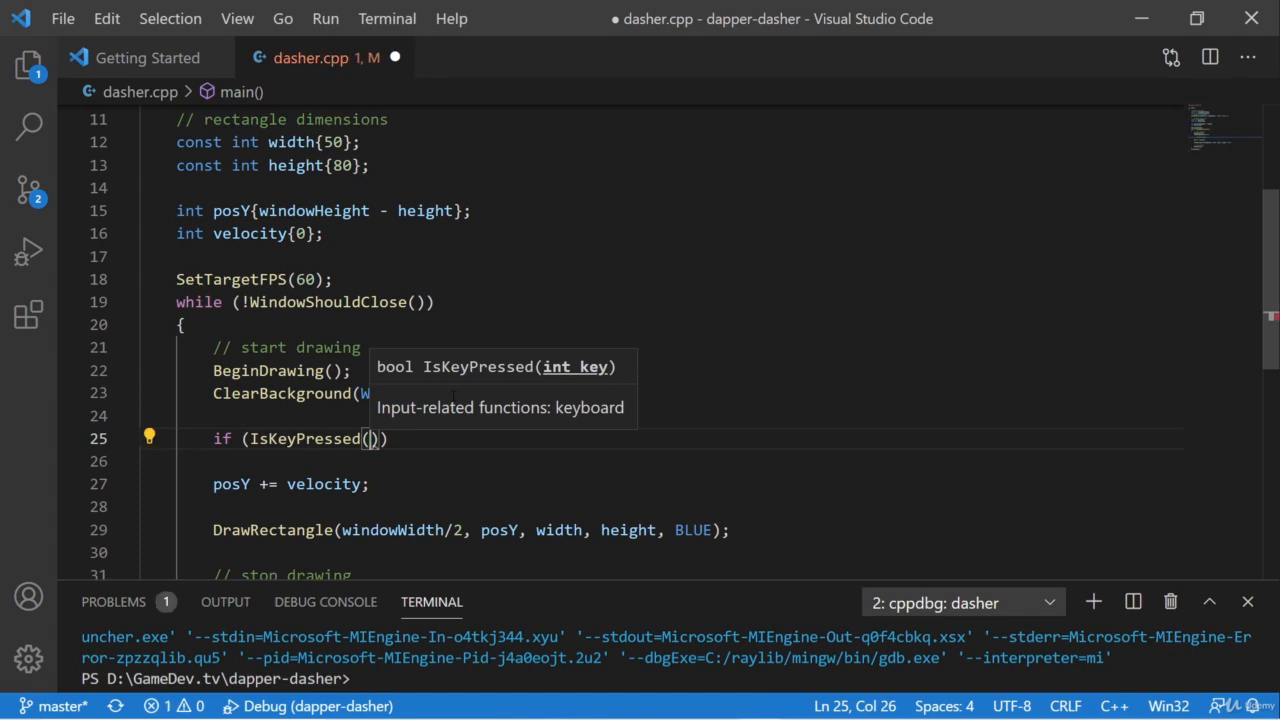
pyautogui.write('KEY')
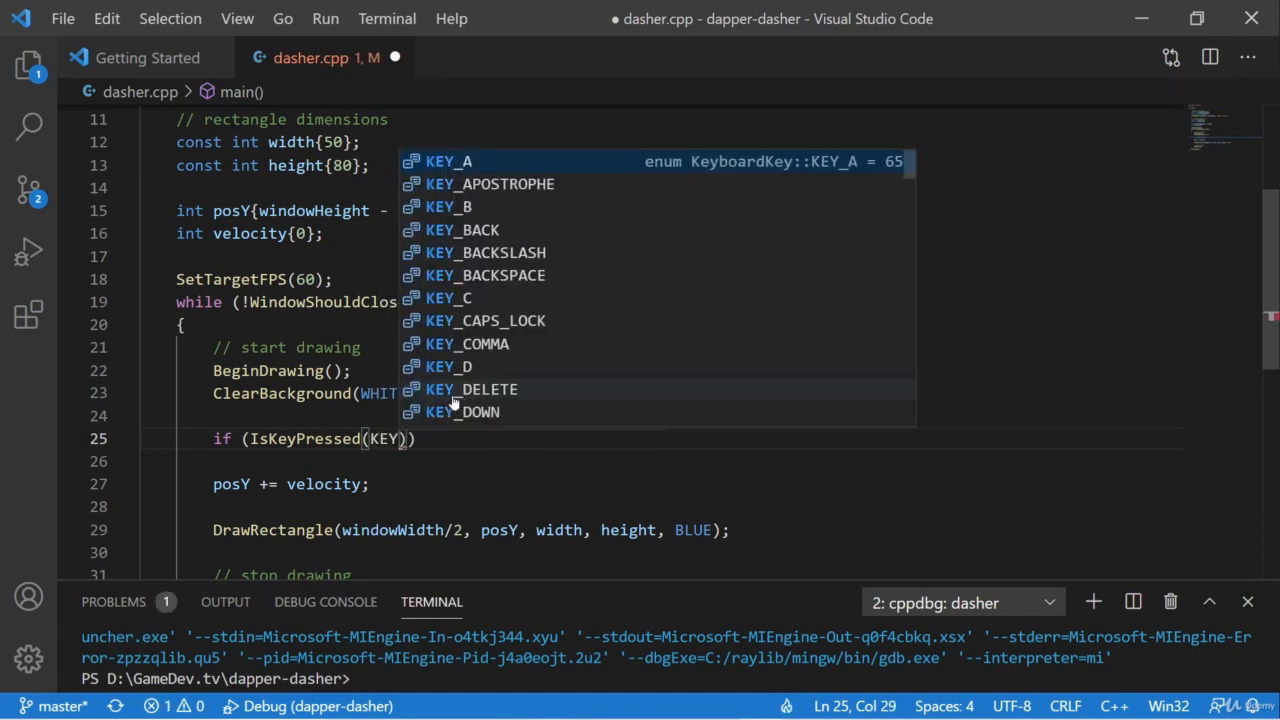
pyautogui.write('_SPACE')
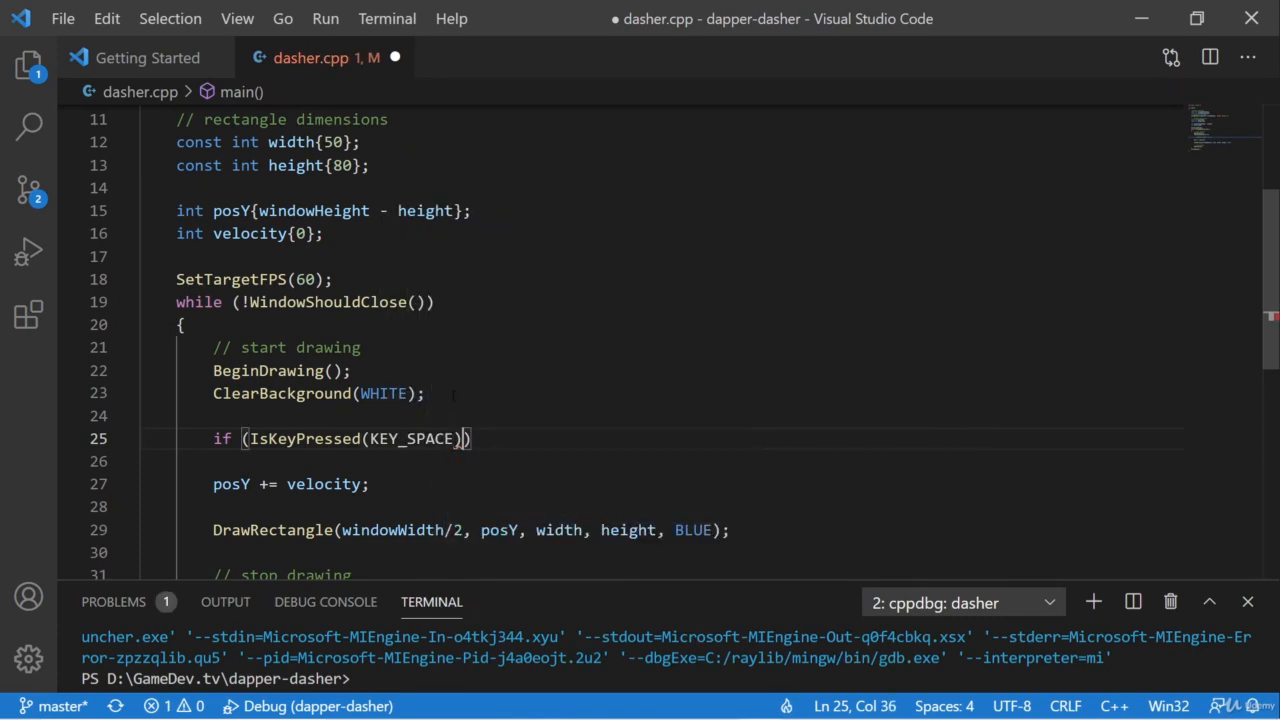
# Inside the space-key block, subtract 10 from velocity with velocity -= 10;.
pyautogui.press('Enter')
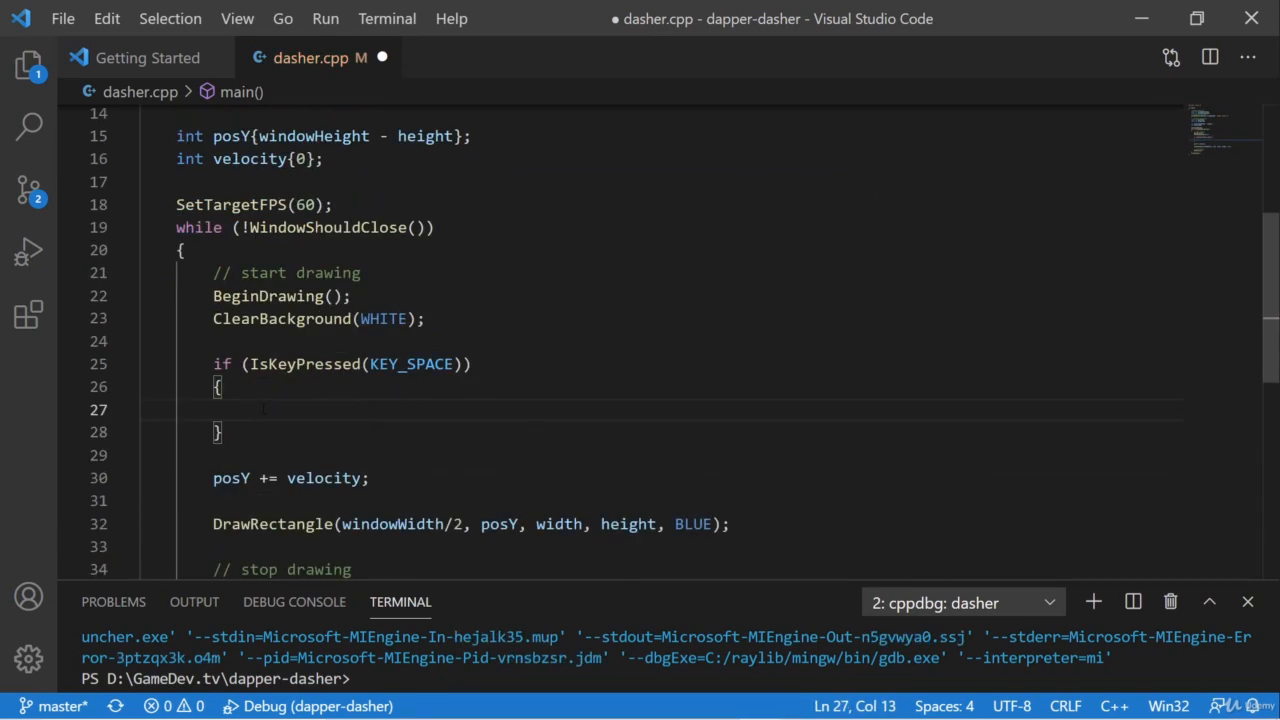
pyautogui.write('velocity')
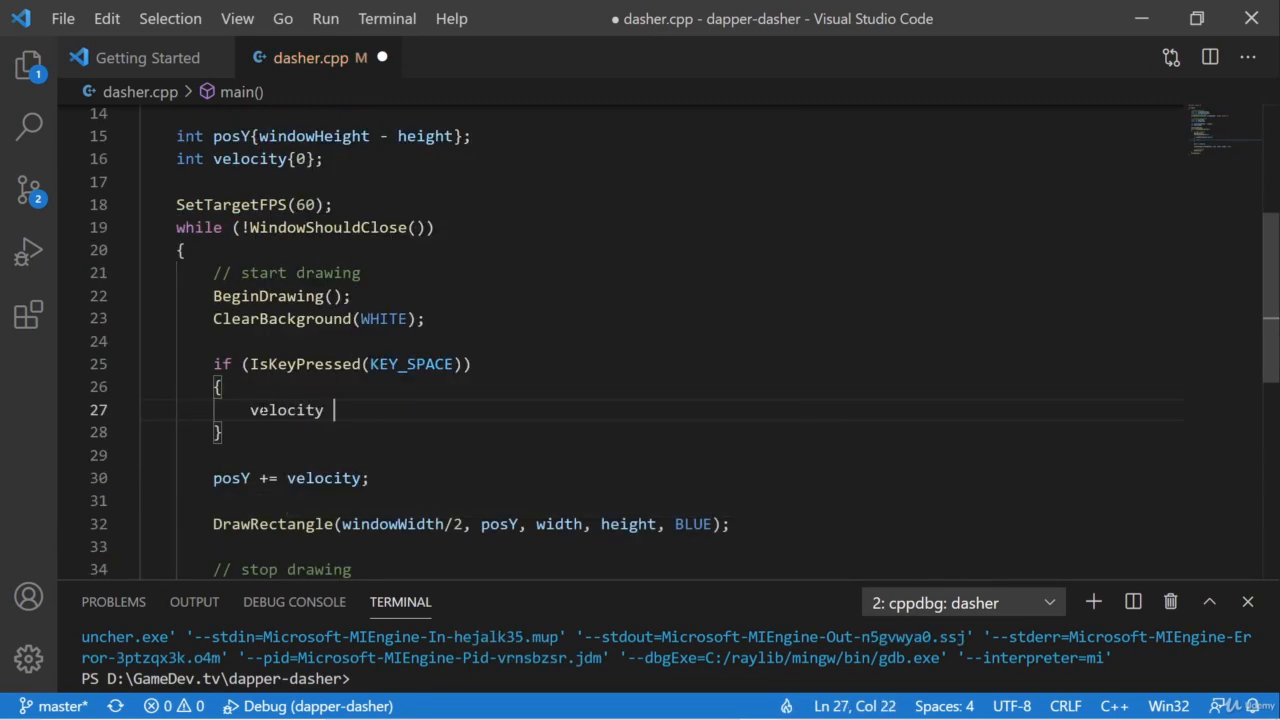
pyautogui.write('-=')
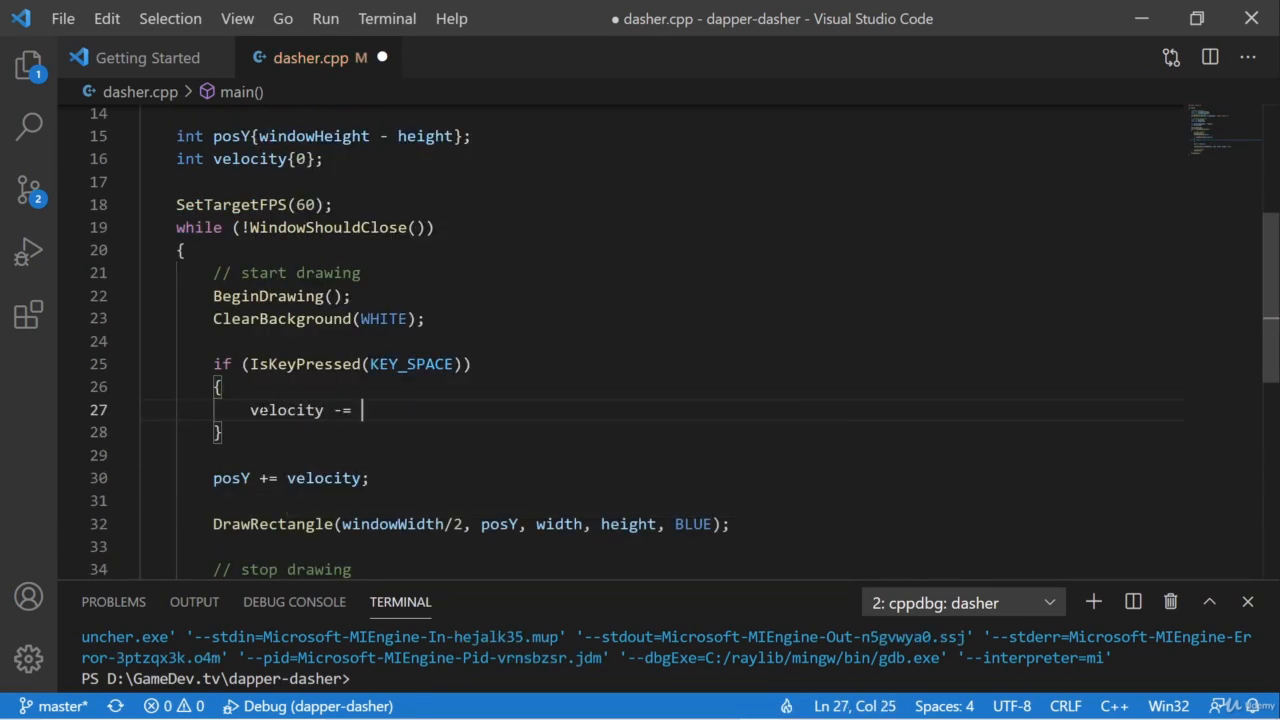
pyautogui.write('10;')
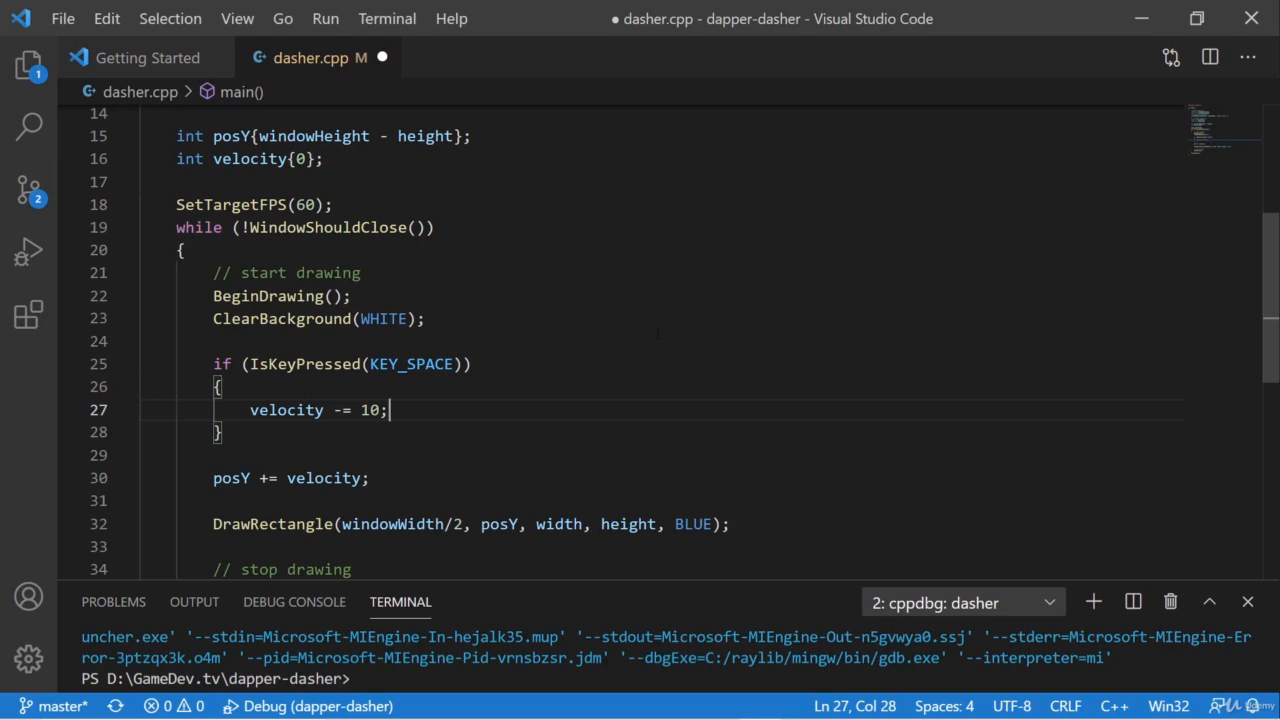
# Start debugging to launch the Dapper Dasher window with the rectangle at the bottom.
pyautogui.click(386, 18)
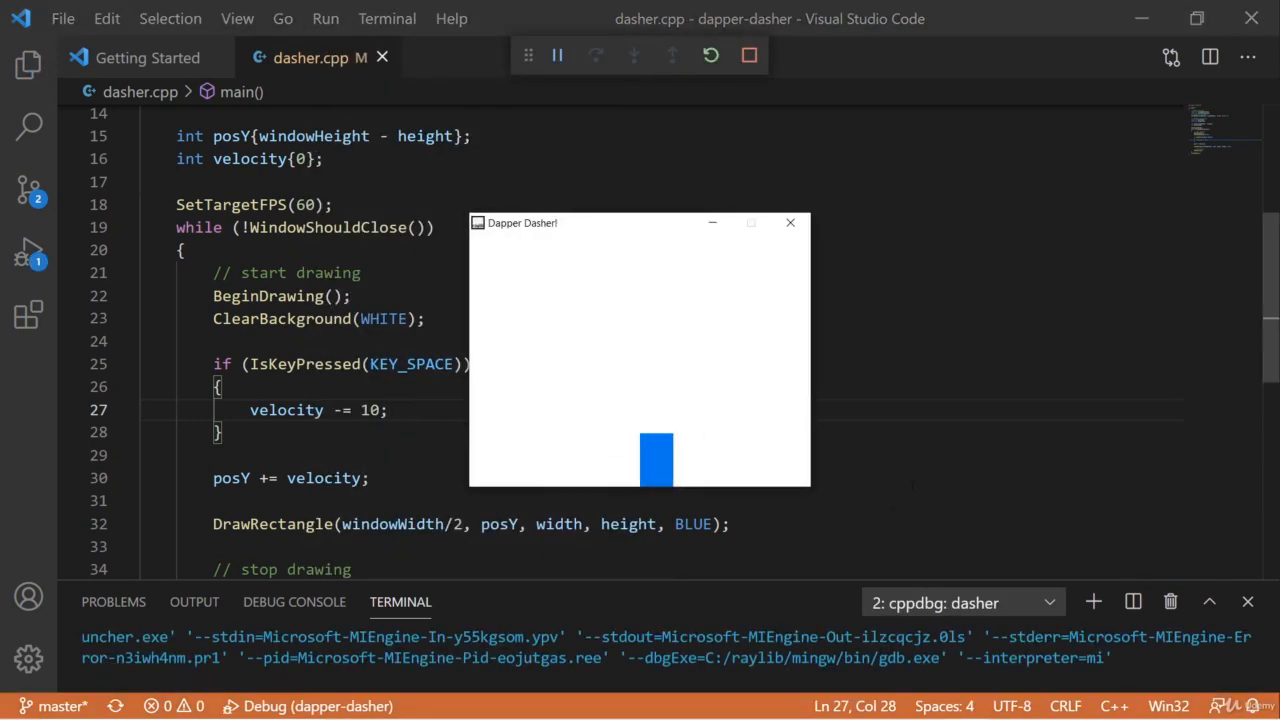
pyautogui.moveTo(956, 468)
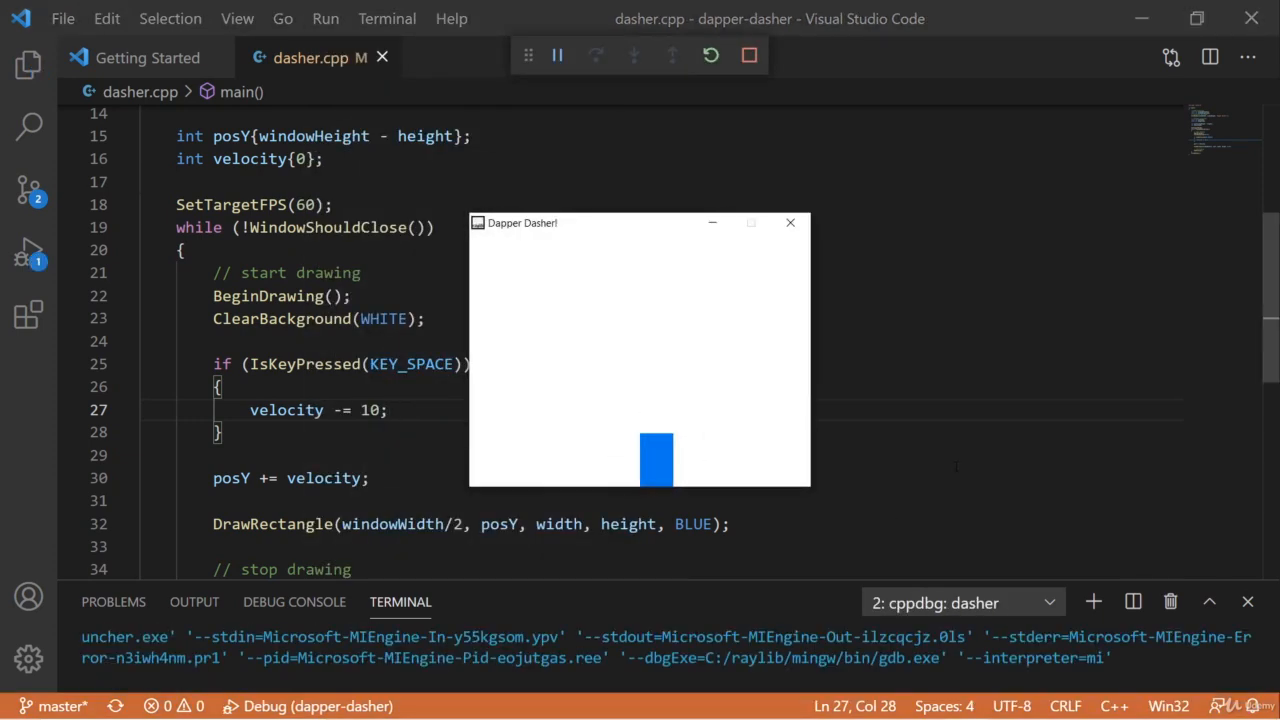